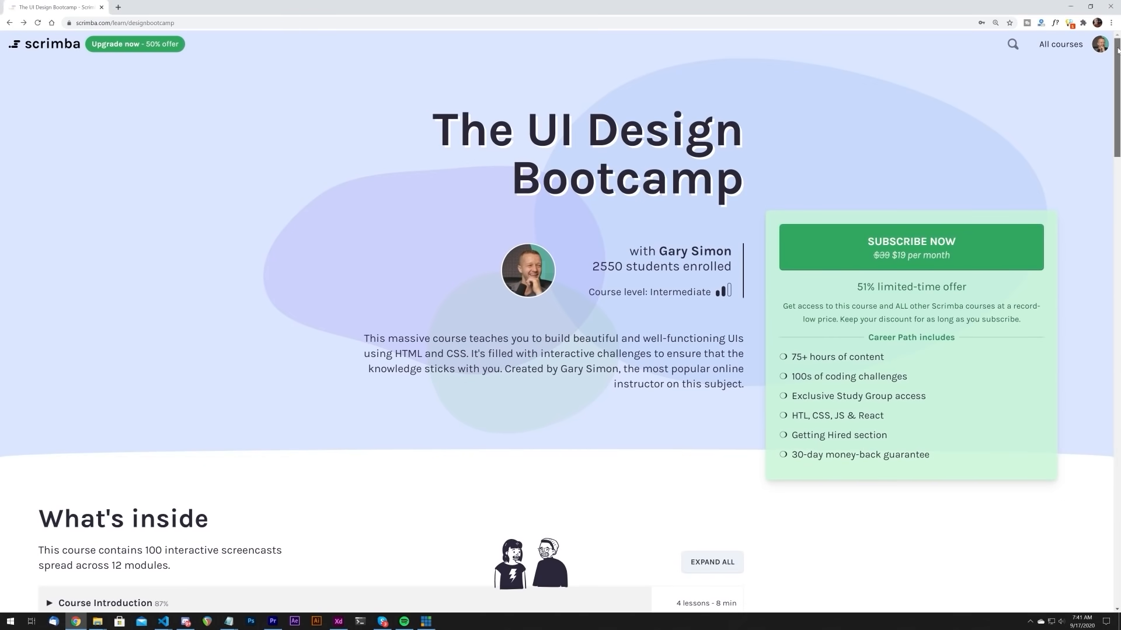
# Step: Paste image 1 of the card layout and position it left of the Desktop - 2 frame
pyautogui.scroll(-3)
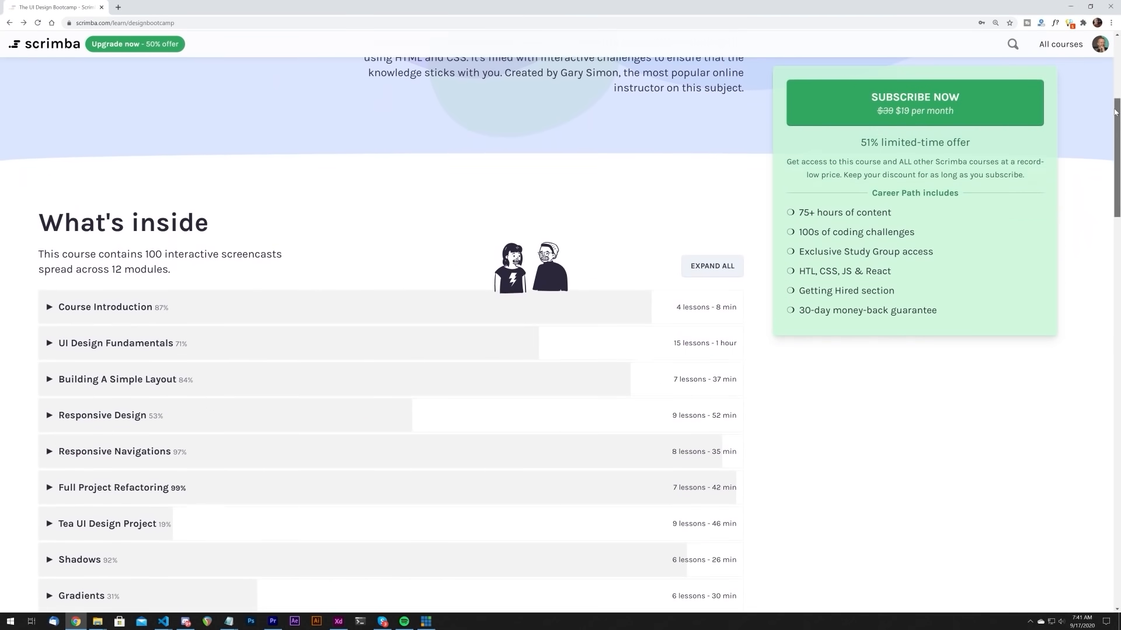
pyautogui.scroll(-3)
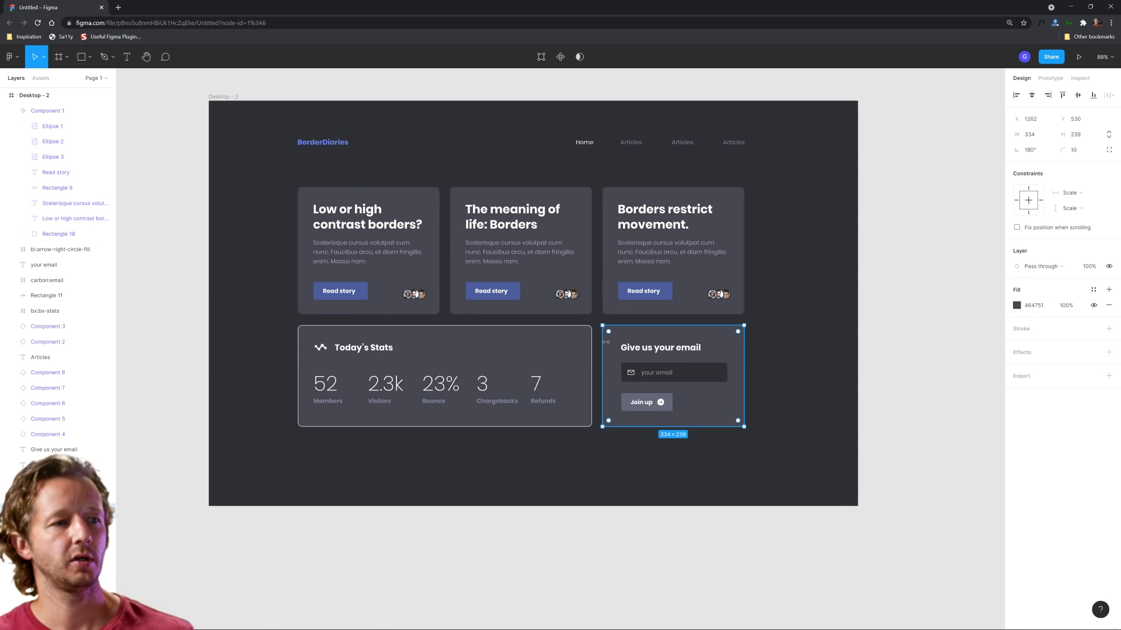
pyautogui.click(857, 303)
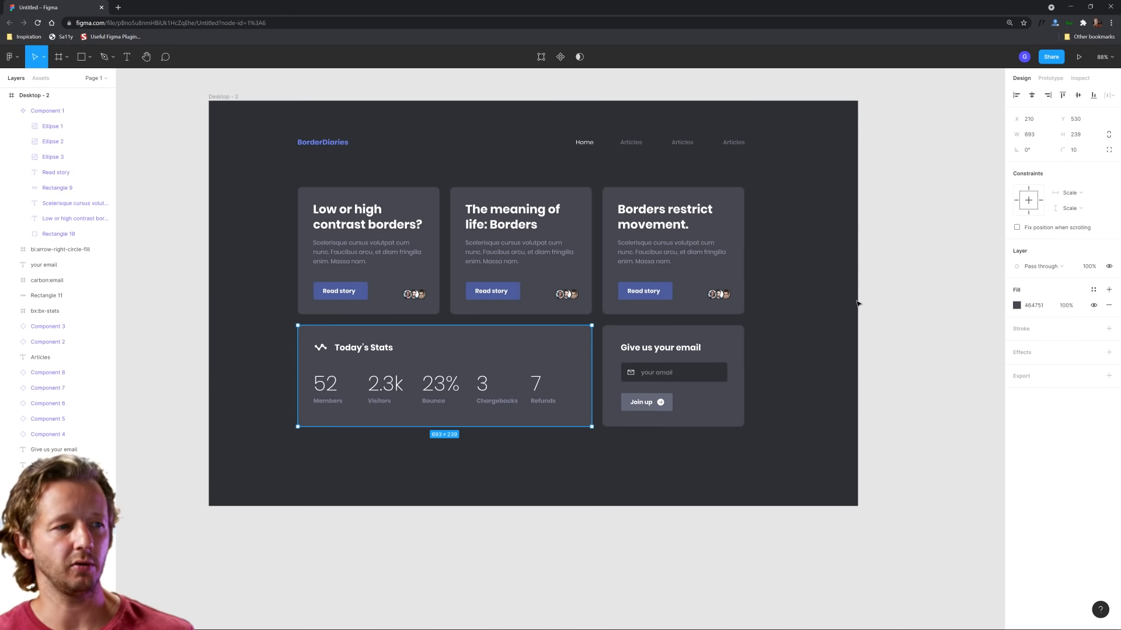
pyautogui.click(58, 234)
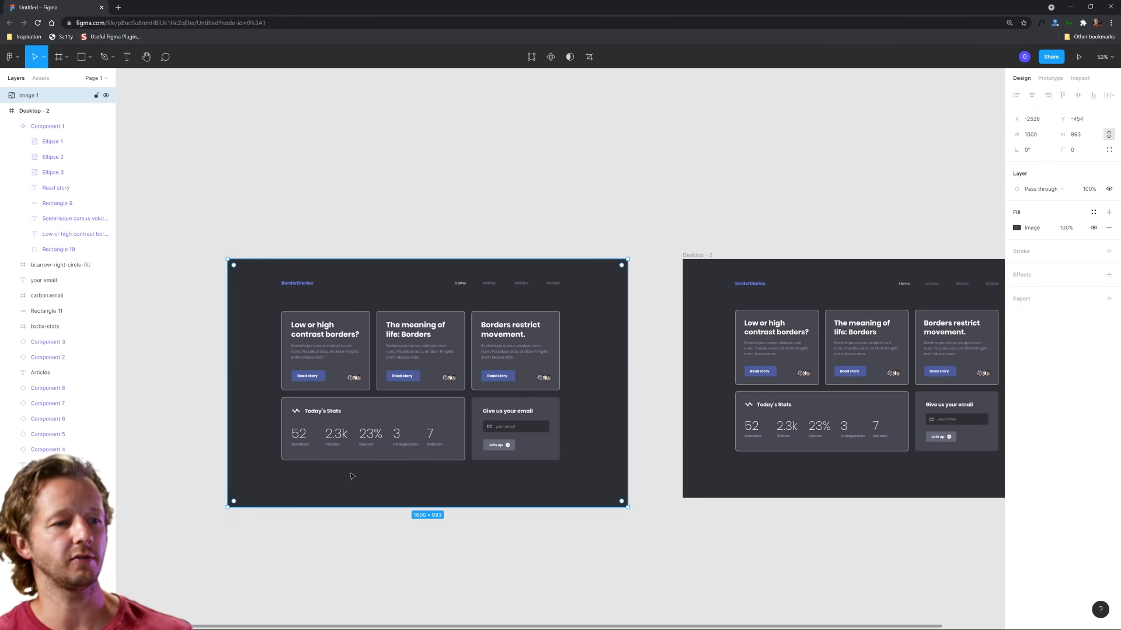
pyautogui.moveTo(228, 500); pyautogui.dragTo(247, 493)
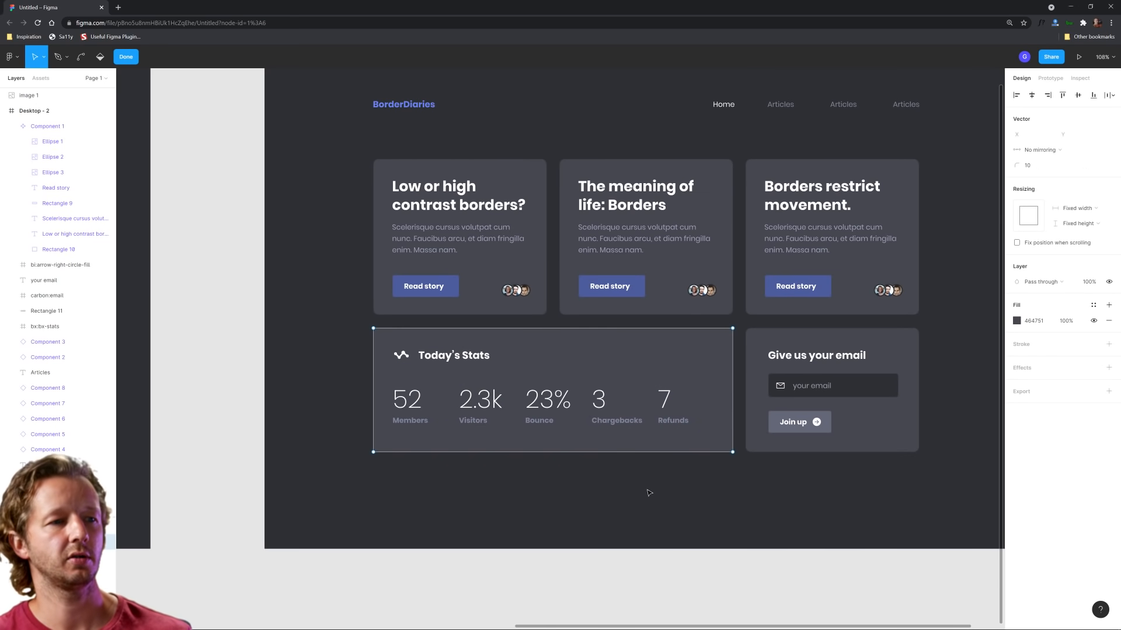
pyautogui.click(126, 56)
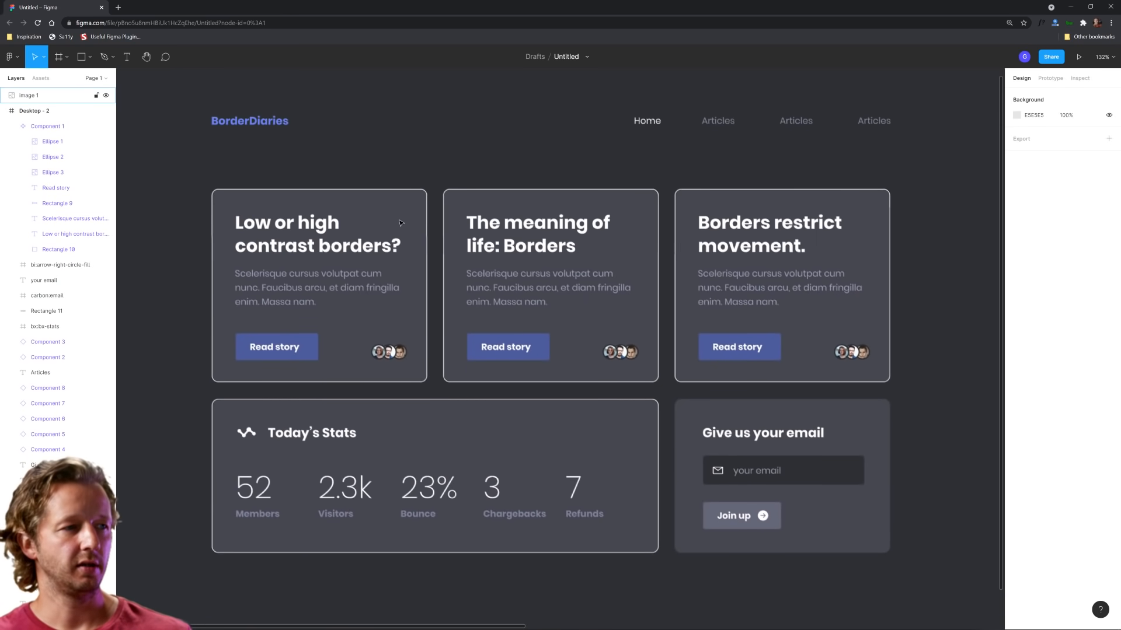
pyautogui.moveTo(357, 393)
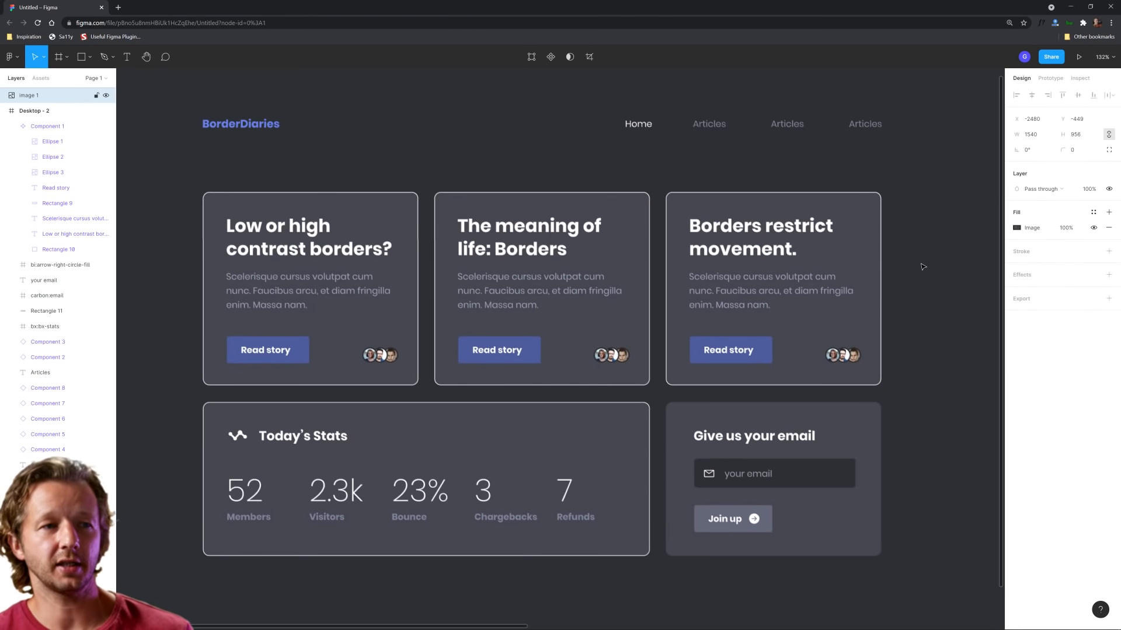
pyautogui.moveTo(789, 227)
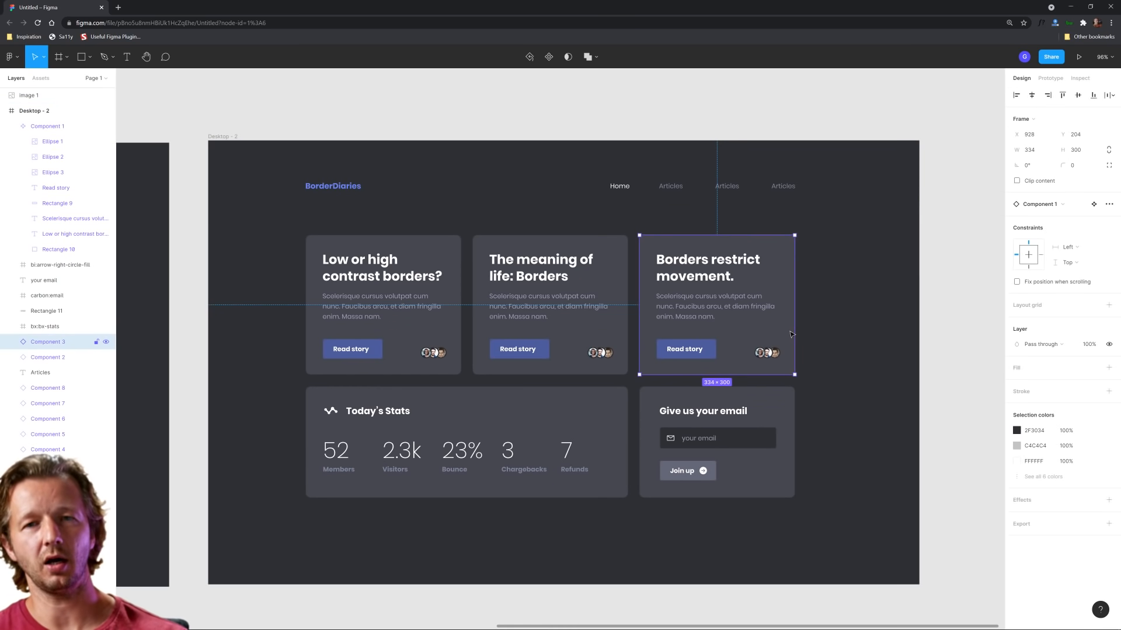
pyautogui.click(863, 334)
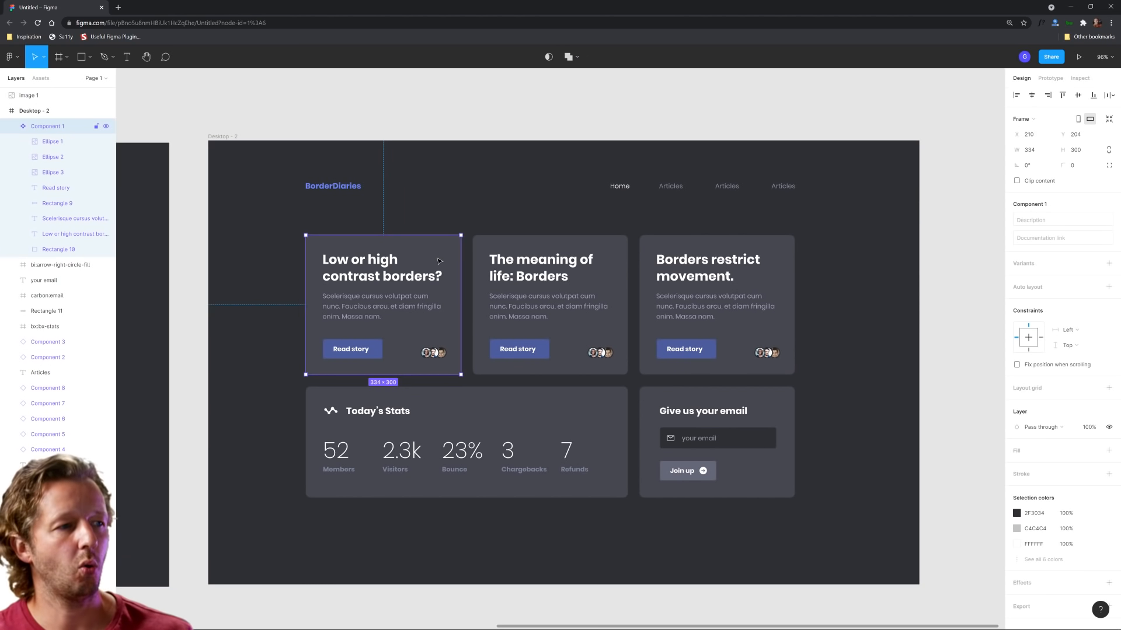
# Step: Give Rectangle 12 a weight-3 stroke in grey 515262 close to the card fill
pyautogui.click(59, 248)
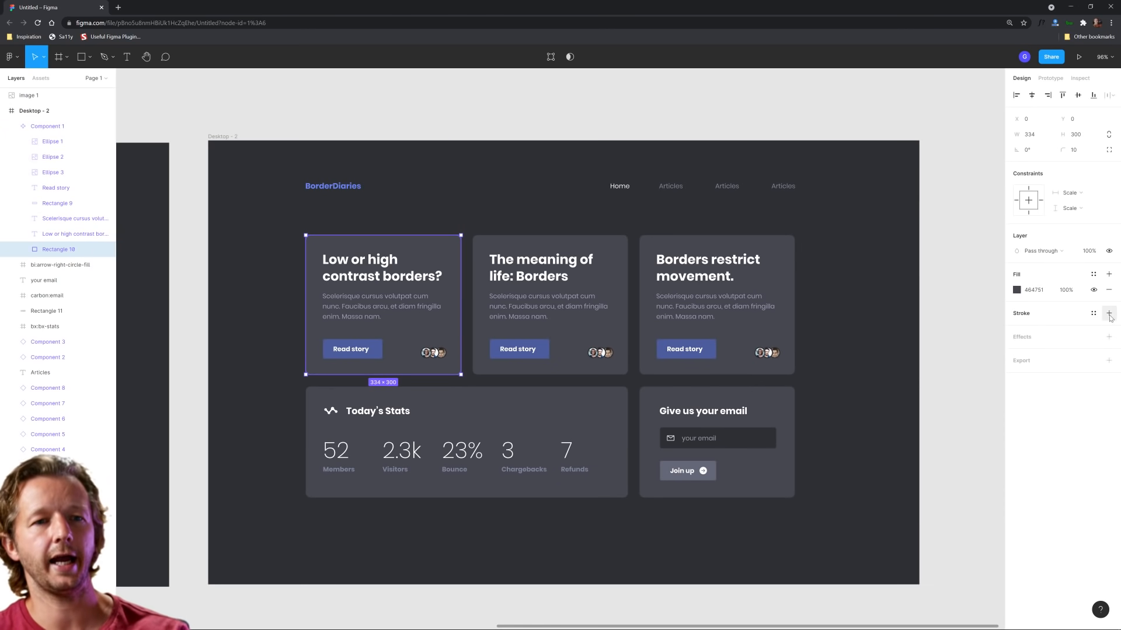
pyautogui.click(1109, 313)
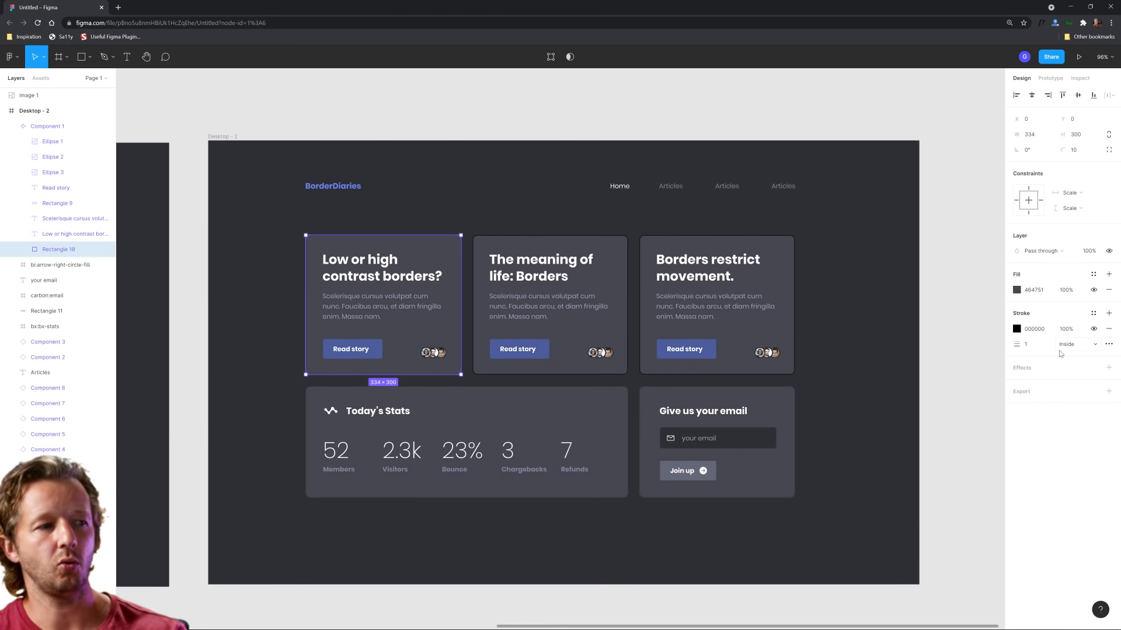
pyautogui.moveTo(866, 283)
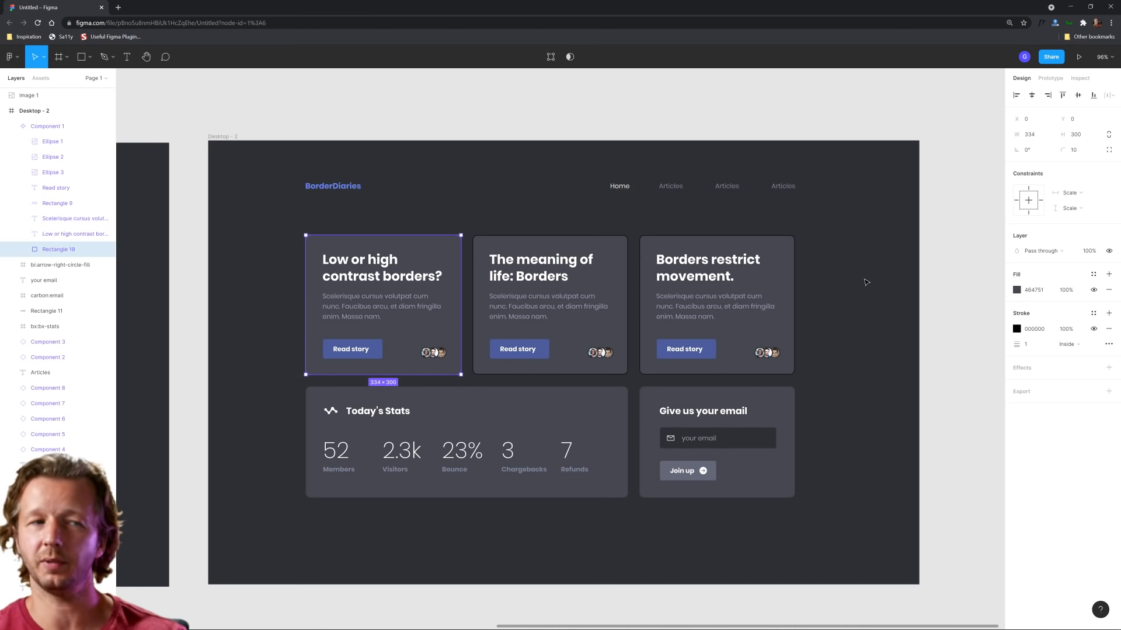
pyautogui.moveTo(822, 261)
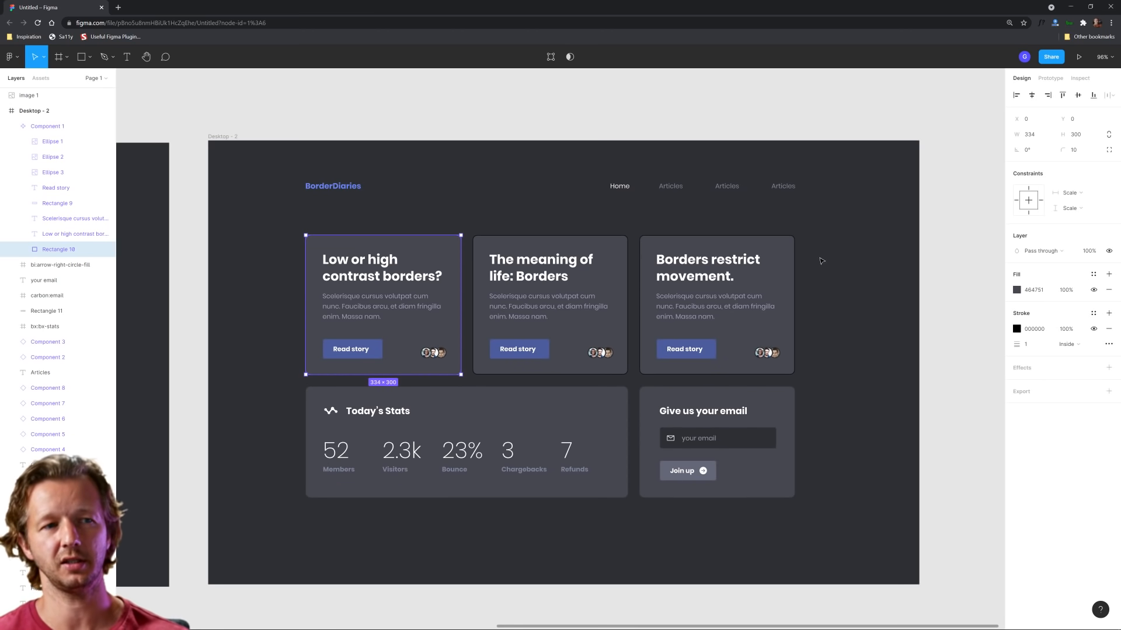
pyautogui.moveTo(848, 281)
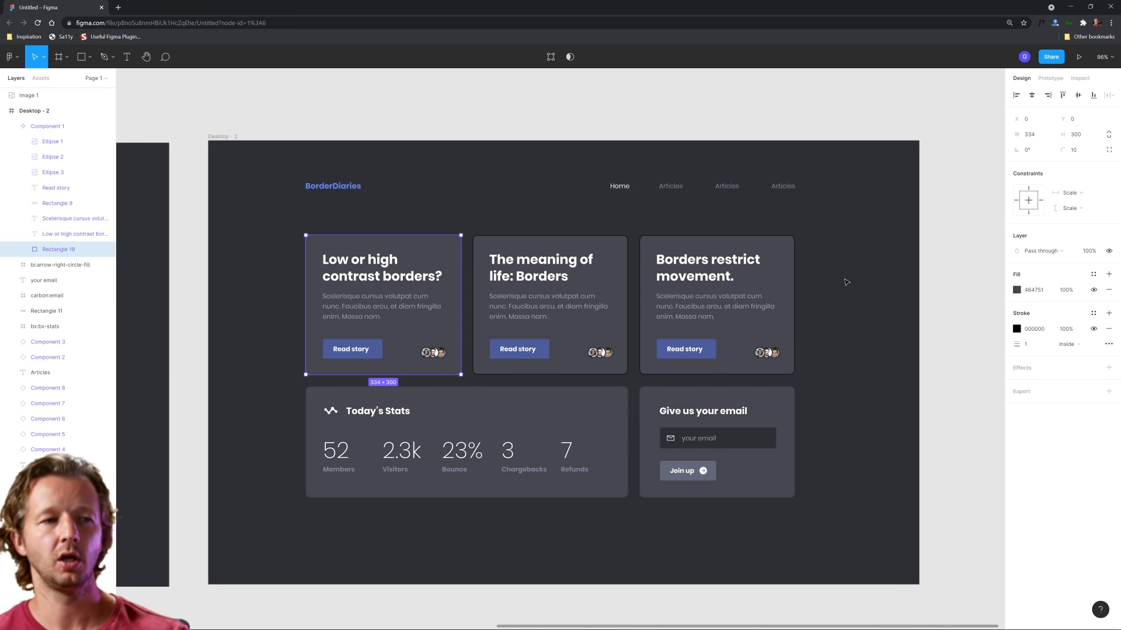
pyautogui.moveTo(852, 288)
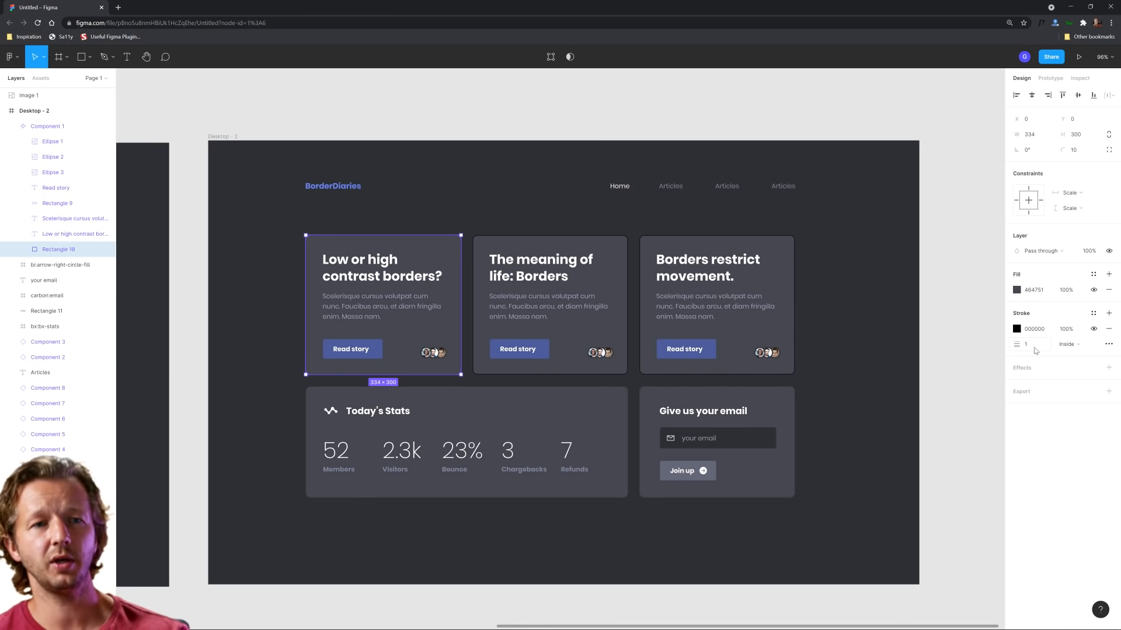
pyautogui.click(1028, 343)
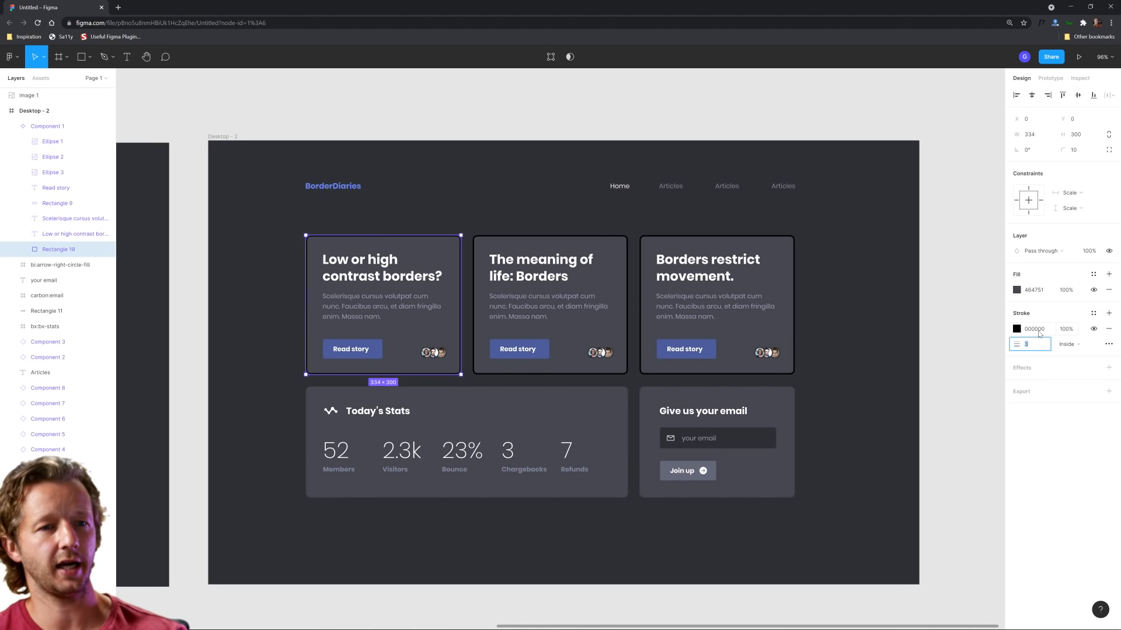
pyautogui.click(1017, 329)
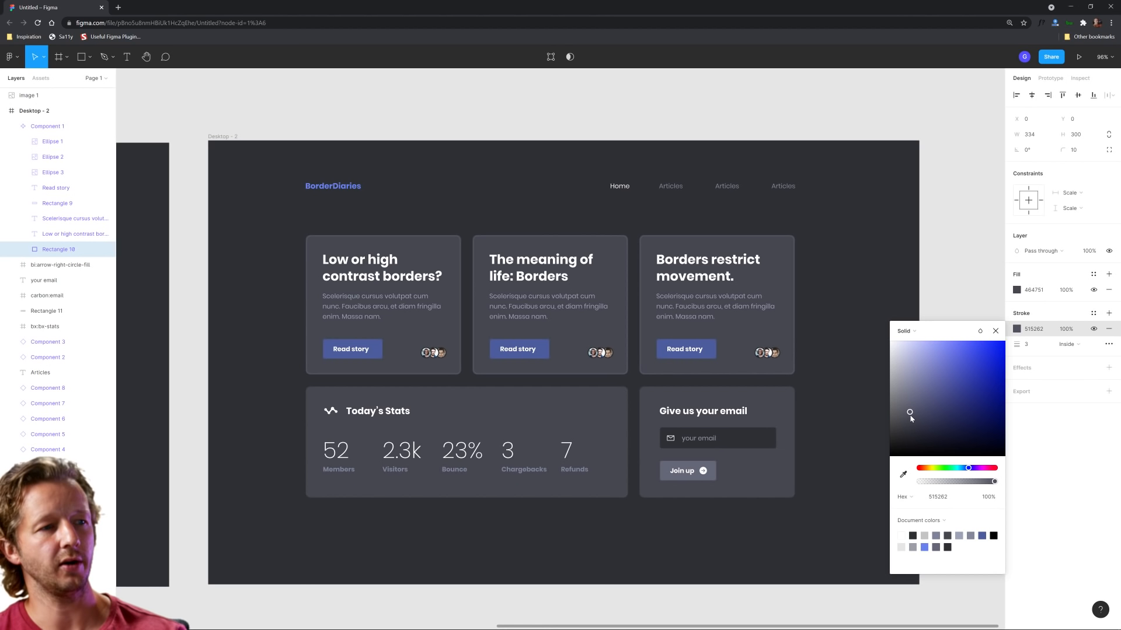
pyautogui.moveTo(909, 412); pyautogui.dragTo(909, 427)
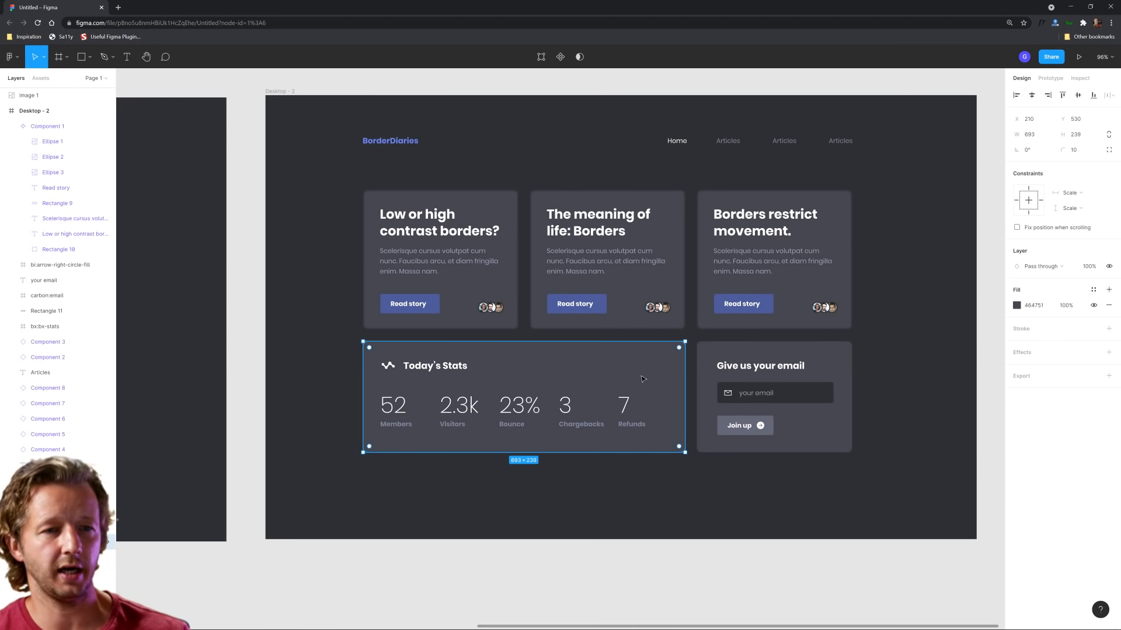
# Step: Remove the article cards' strokes and the stats block's fill, leaving only the email card filled
pyautogui.click(497, 165)
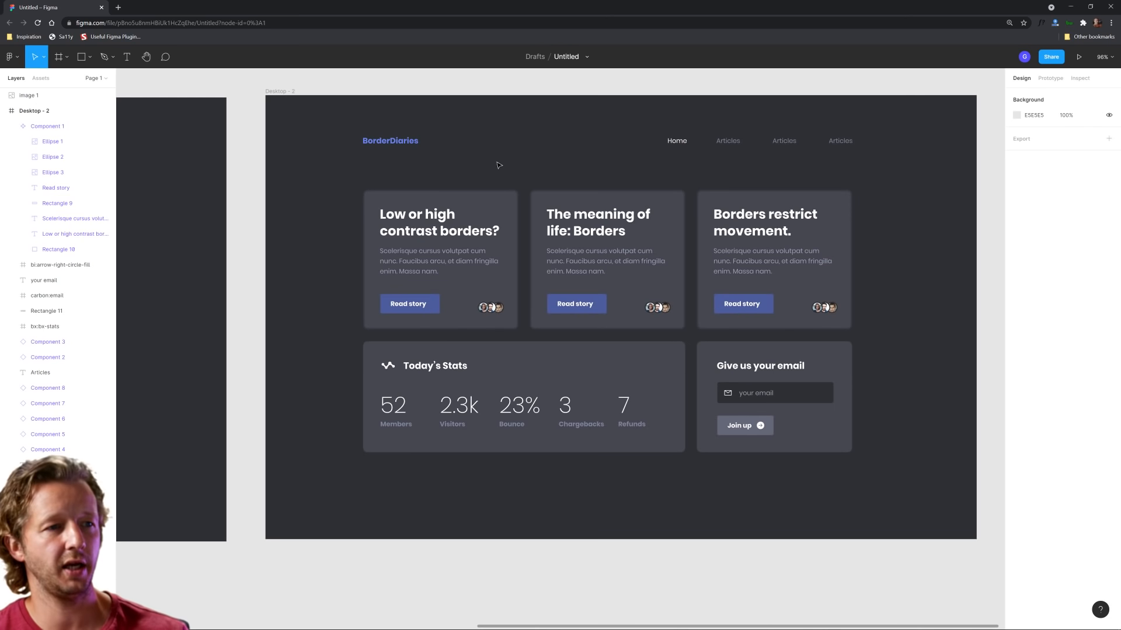
pyautogui.moveTo(920, 302)
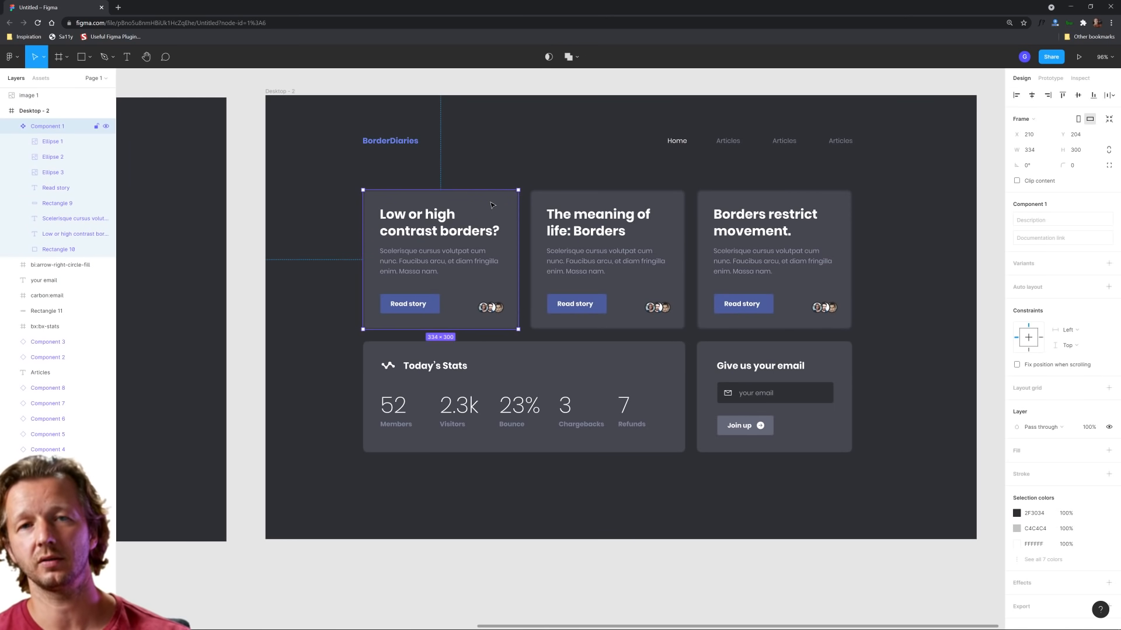
pyautogui.moveTo(476, 210)
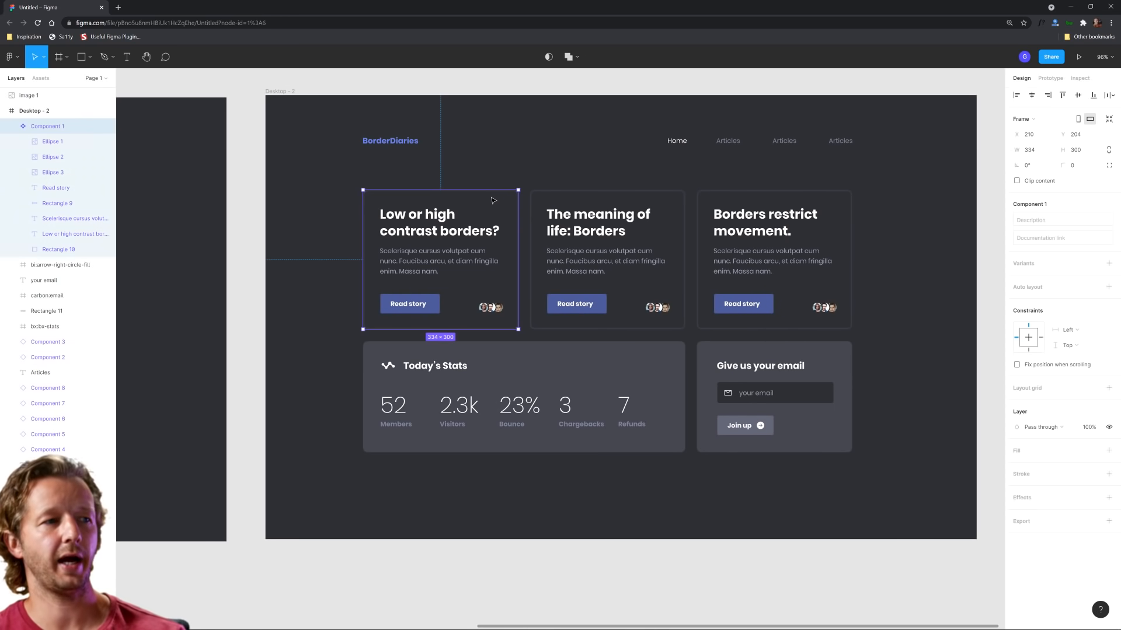
pyautogui.click(469, 205)
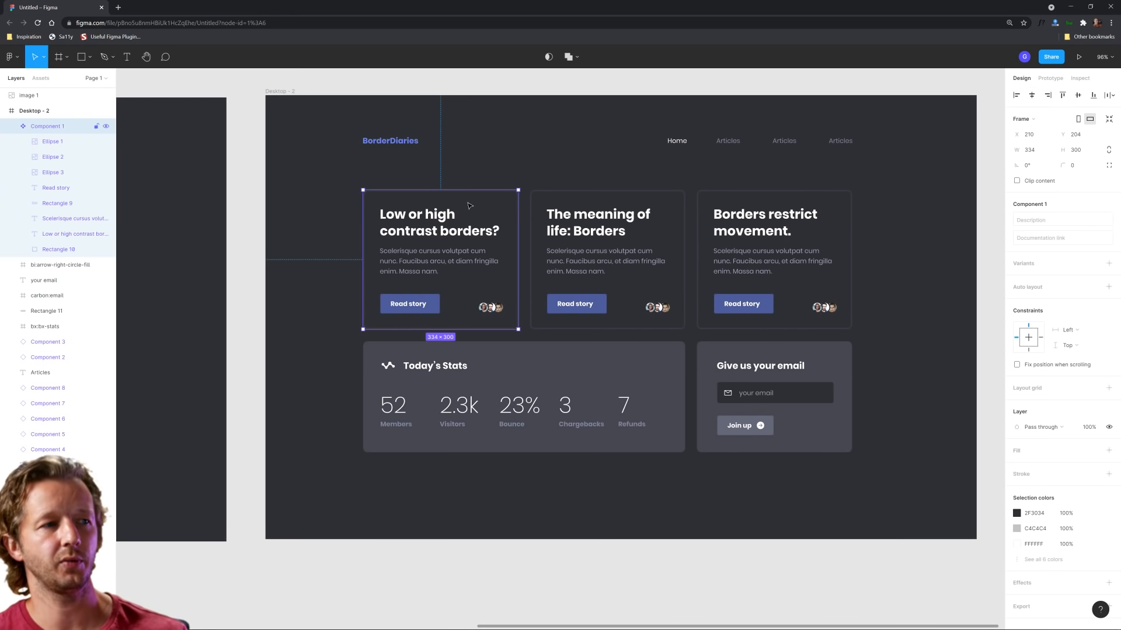
pyautogui.click(607, 259)
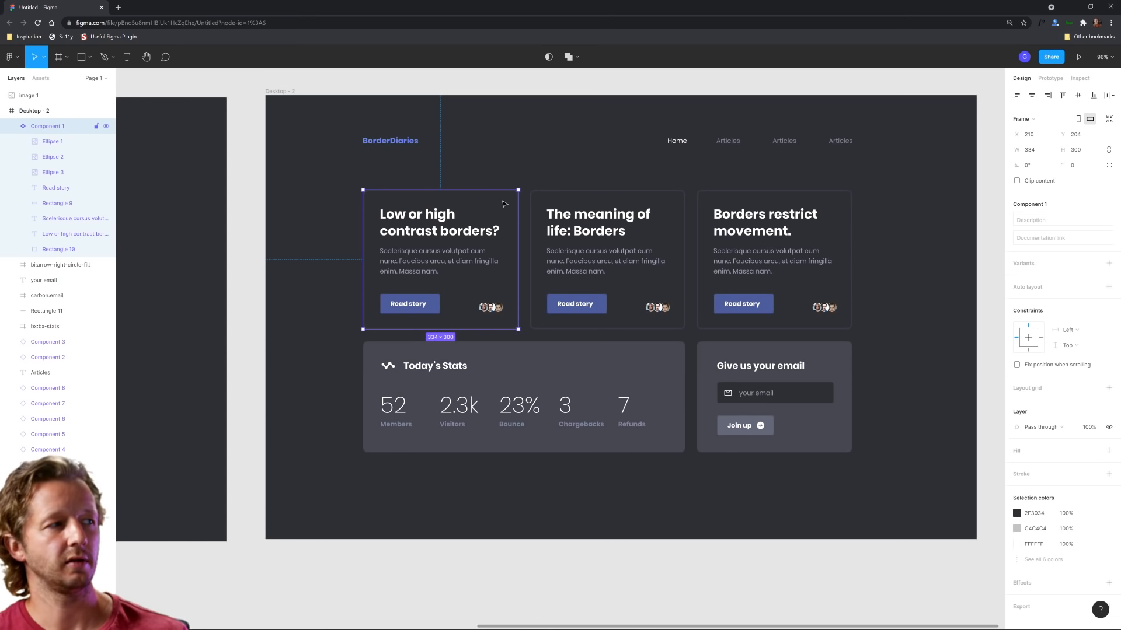
pyautogui.click(58, 249)
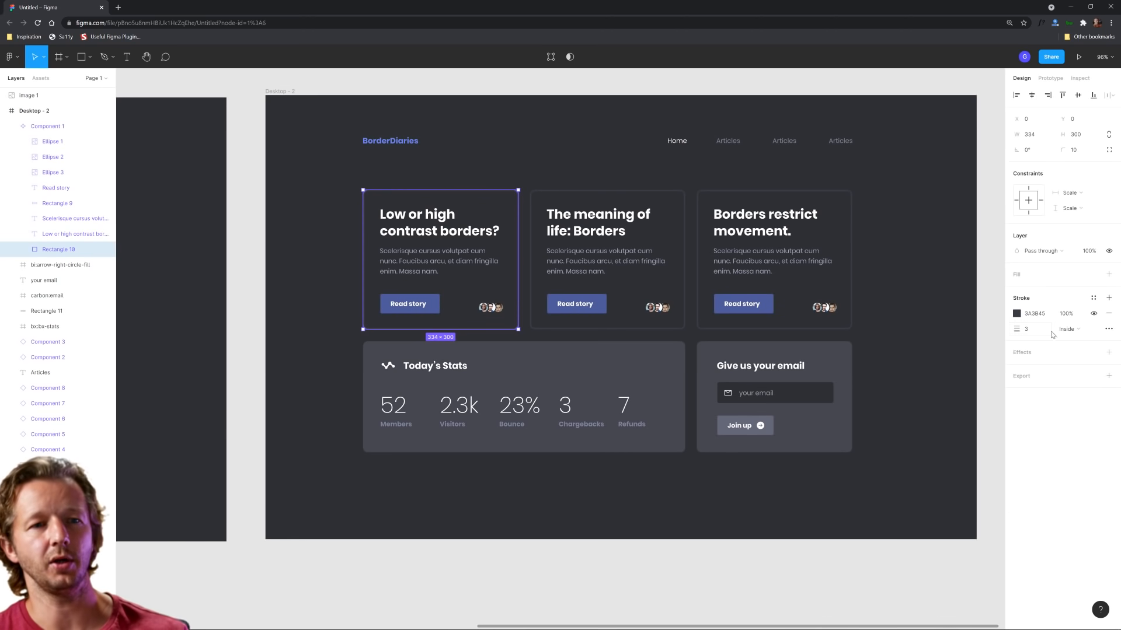
pyautogui.click(1108, 313)
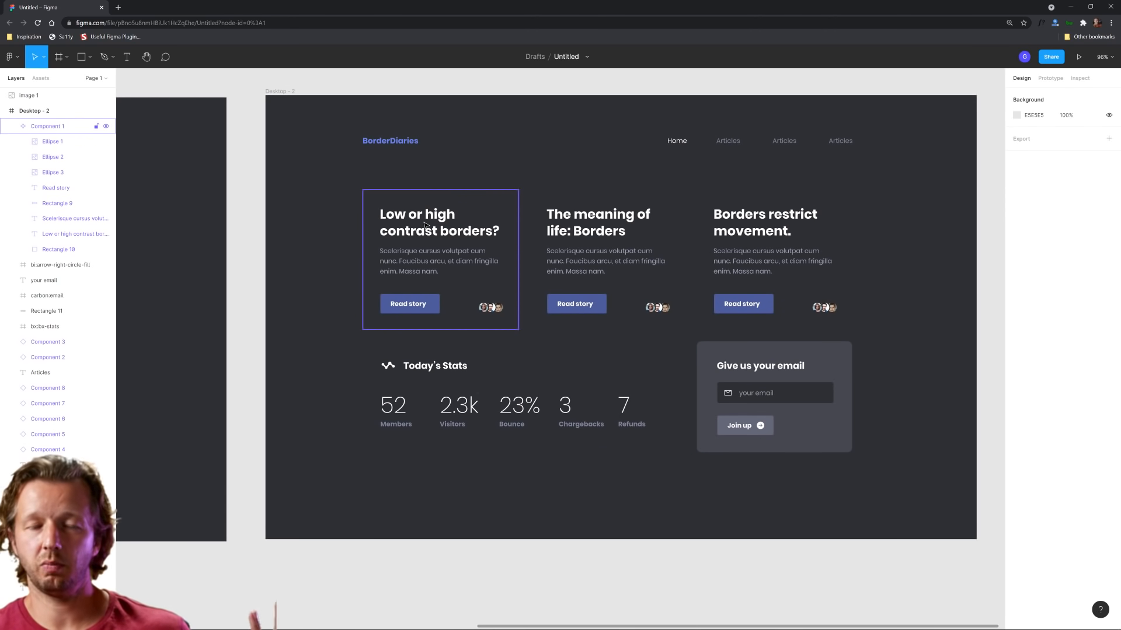
pyautogui.moveTo(515, 226)
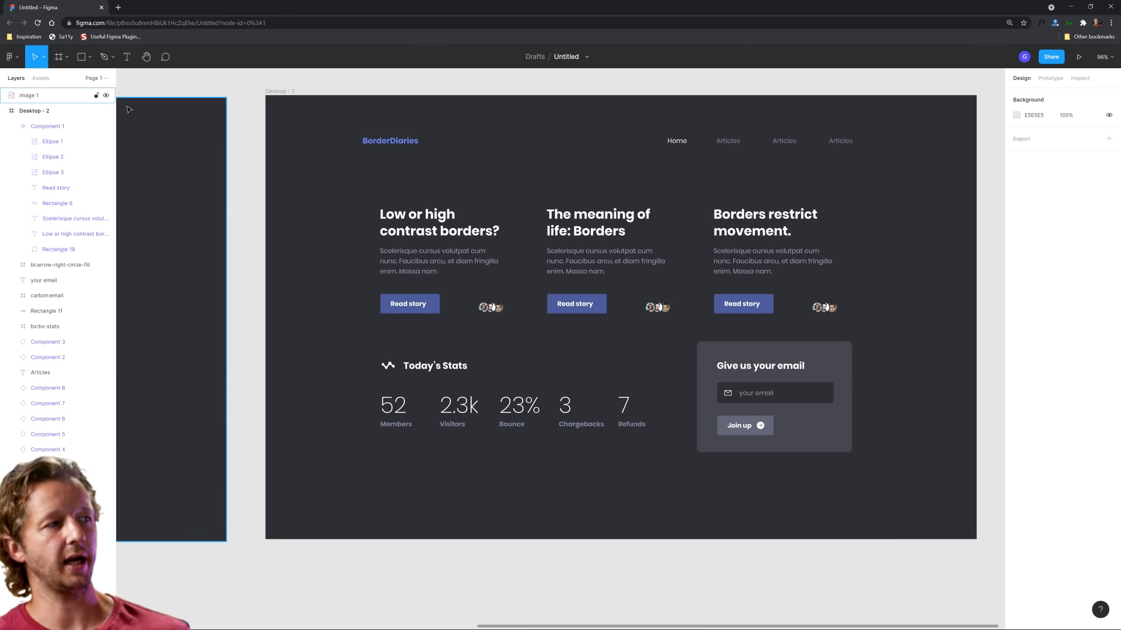
pyautogui.press('shift+r')
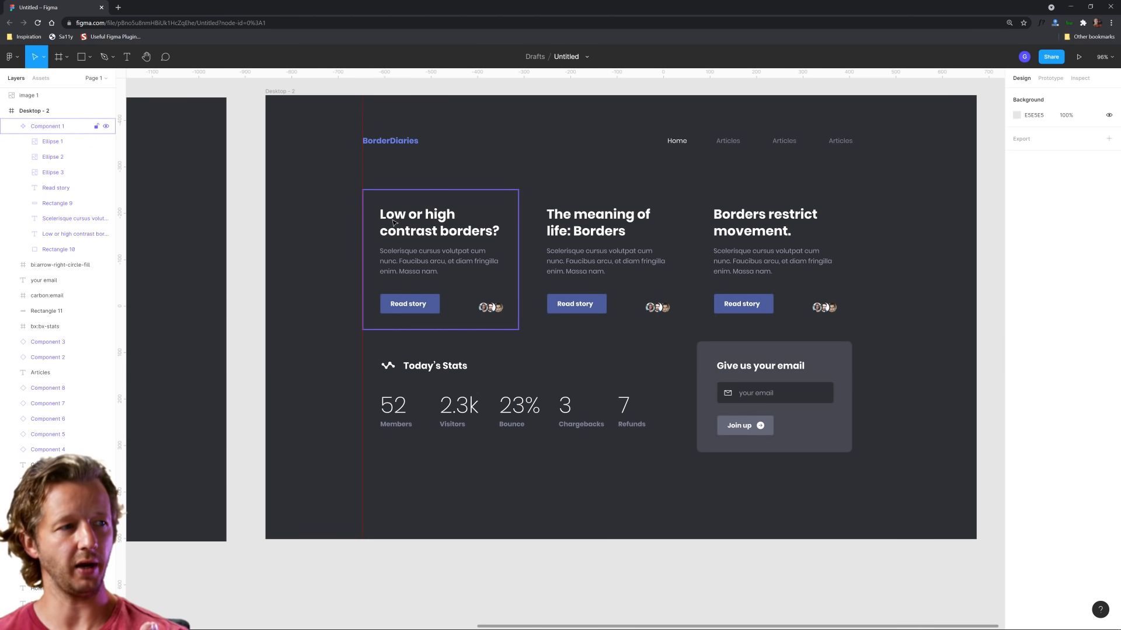
pyautogui.moveTo(404, 230)
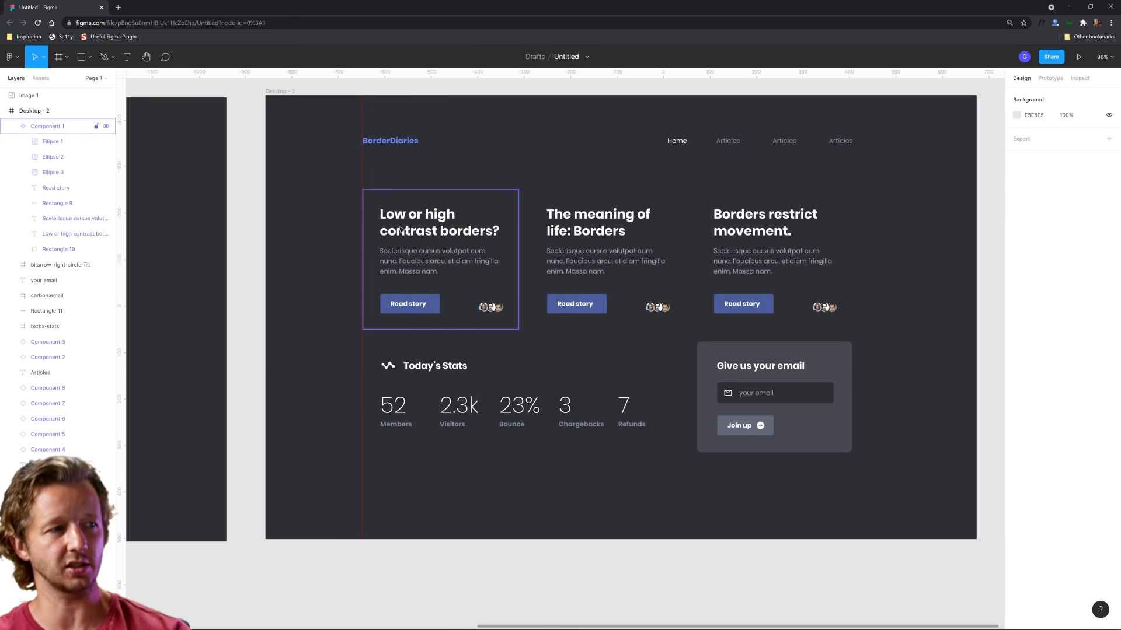
pyautogui.click(47, 127)
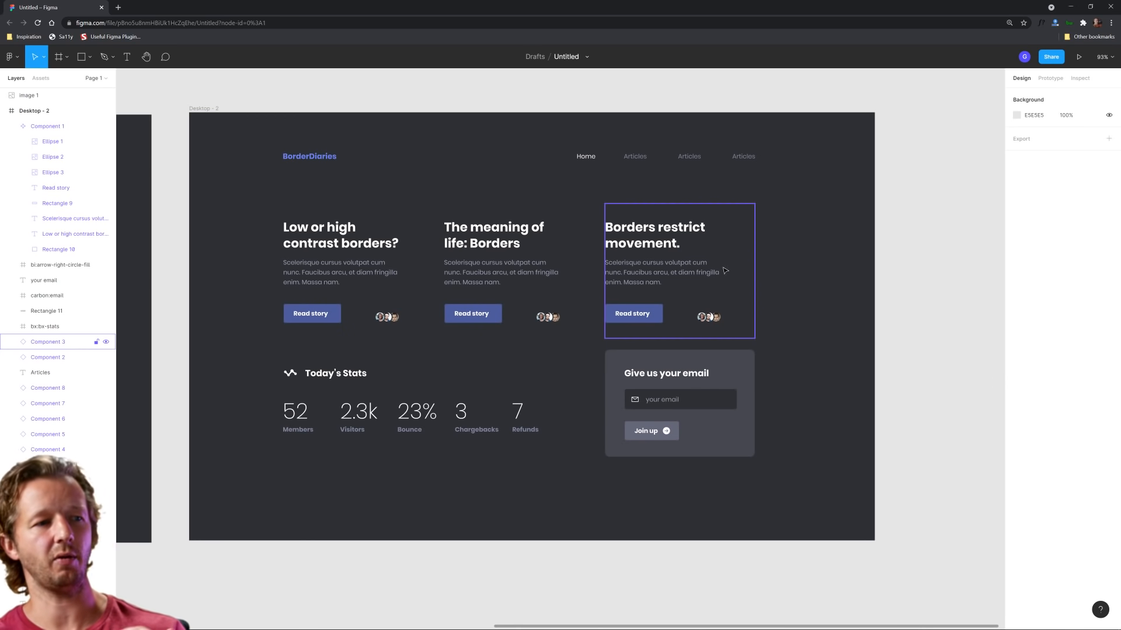
# Step: Add a thin light stroke to the three article card backgrounds, leaving the stats block flat
pyautogui.click(247, 495)
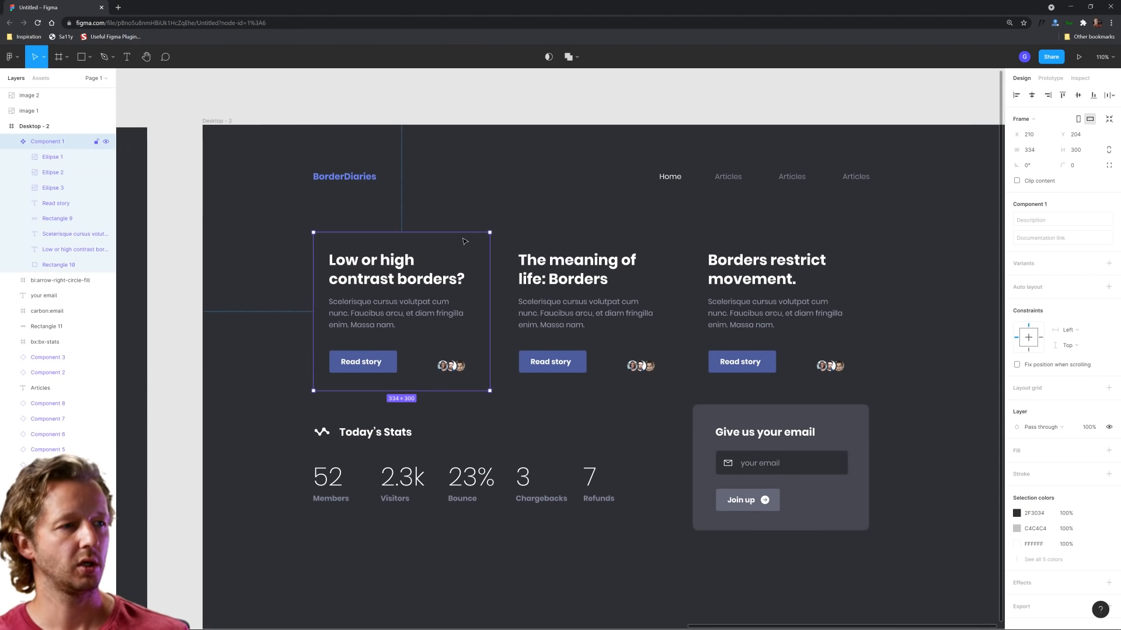
pyautogui.moveTo(455, 264)
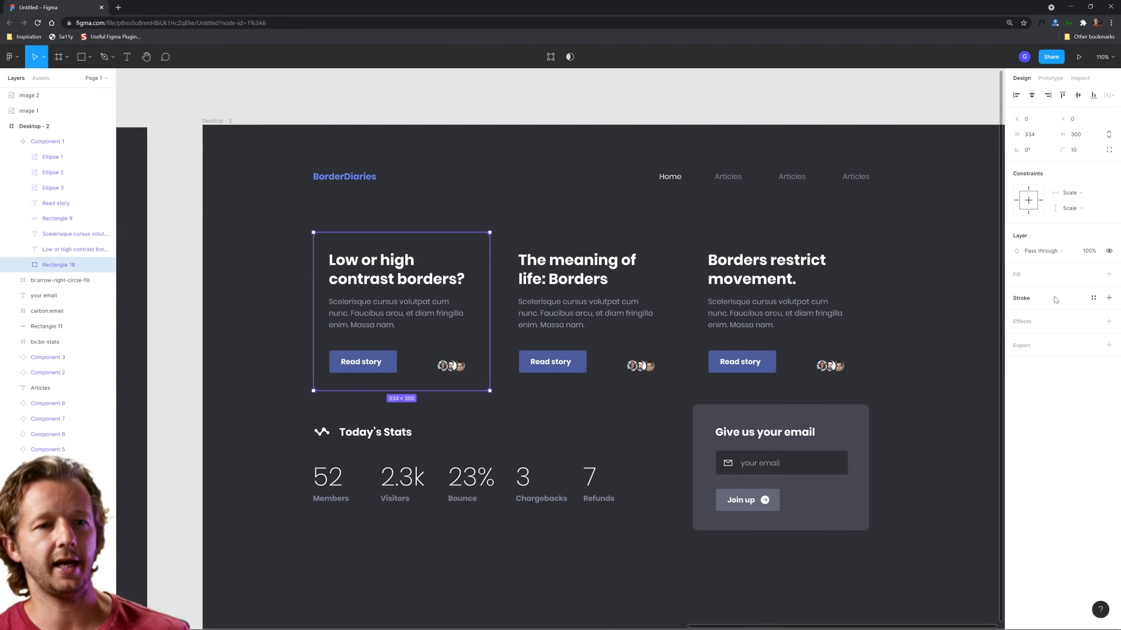
pyautogui.click(1109, 298)
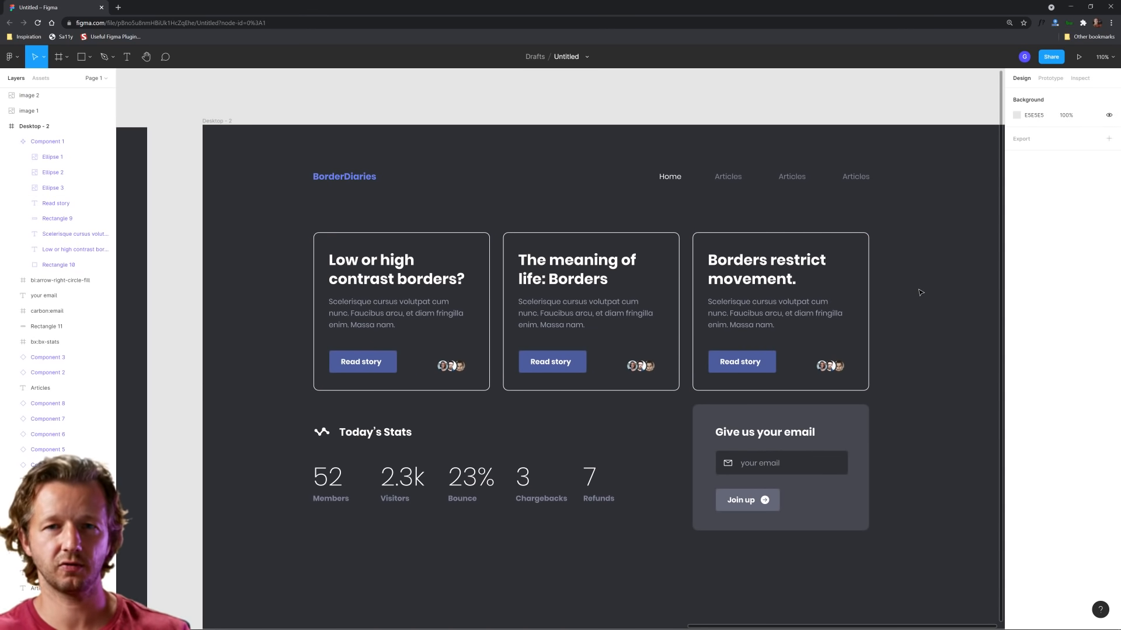
pyautogui.click(779, 298)
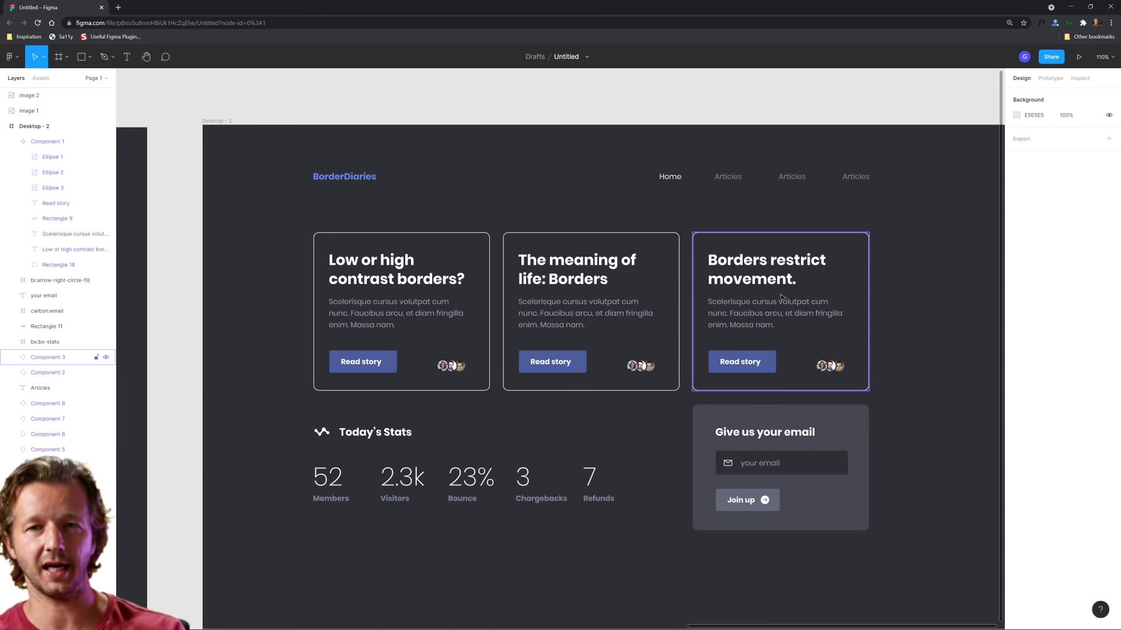
pyautogui.moveTo(863, 276)
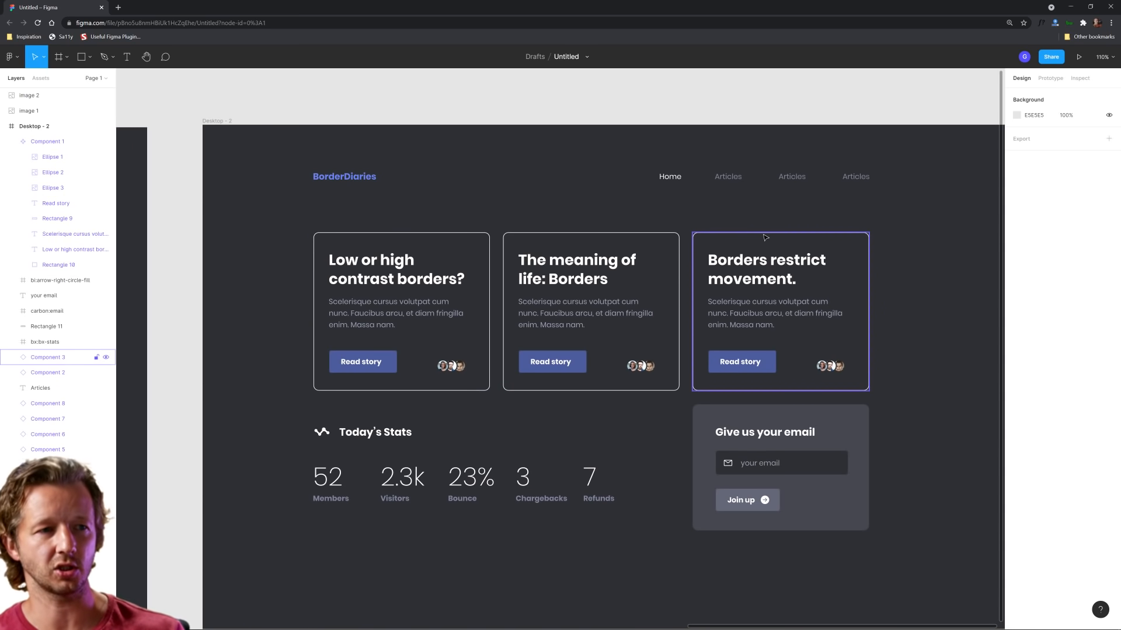
# Step: Try light grey, blue-grey and pure blue strokes, then settle the card borders on 41434D
pyautogui.click(47, 141)
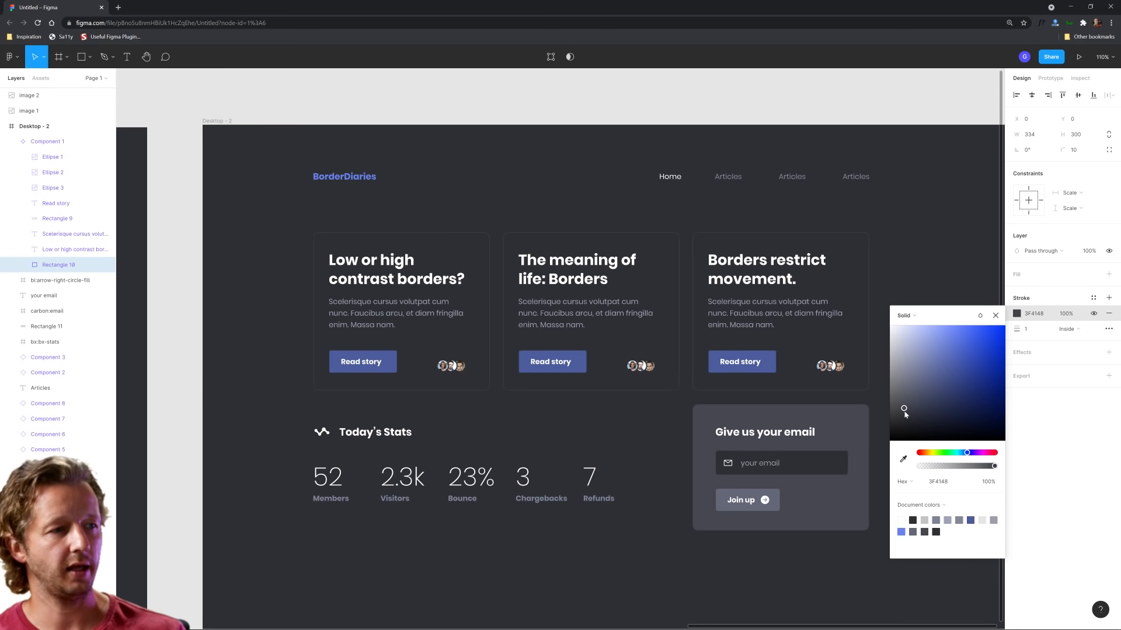
pyautogui.click(903, 398)
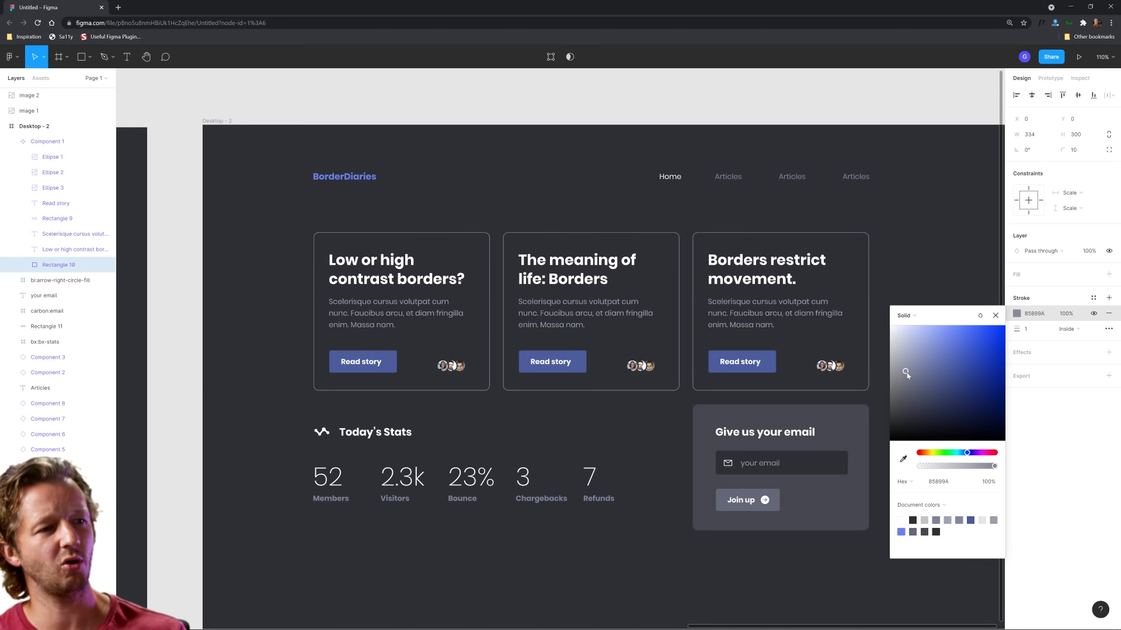
pyautogui.click(905, 397)
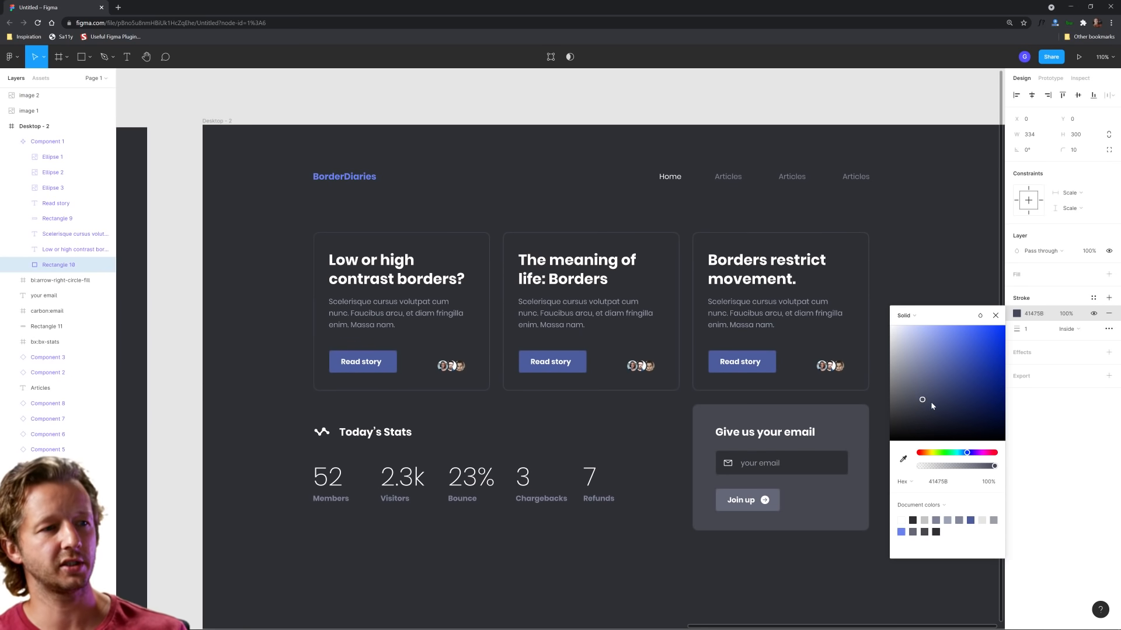
pyautogui.click(971, 379)
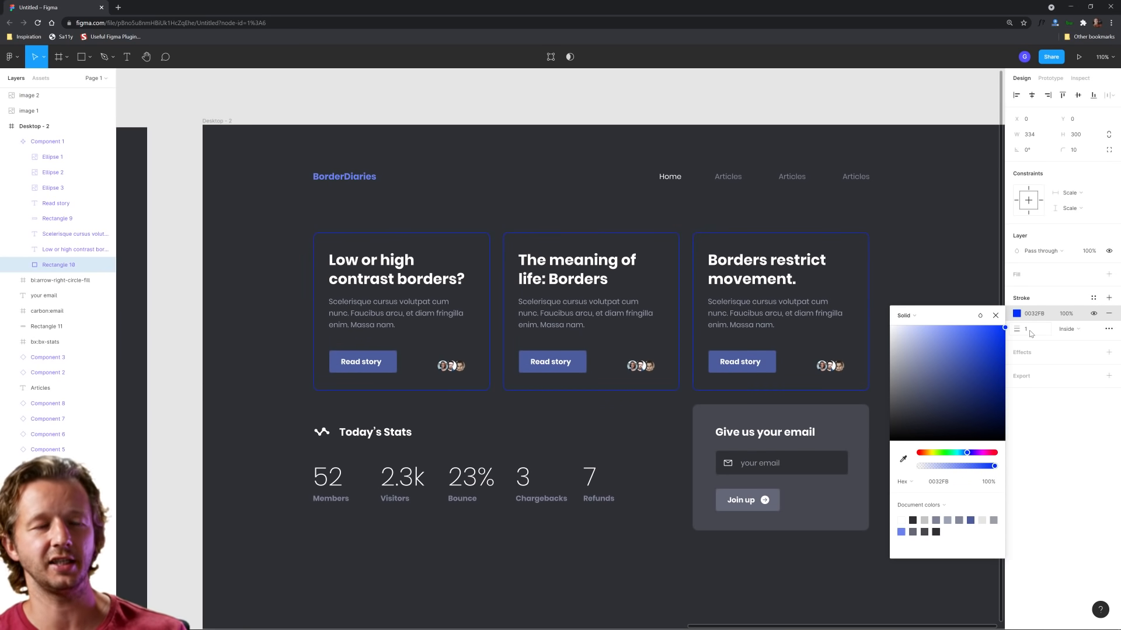
pyautogui.click(909, 408)
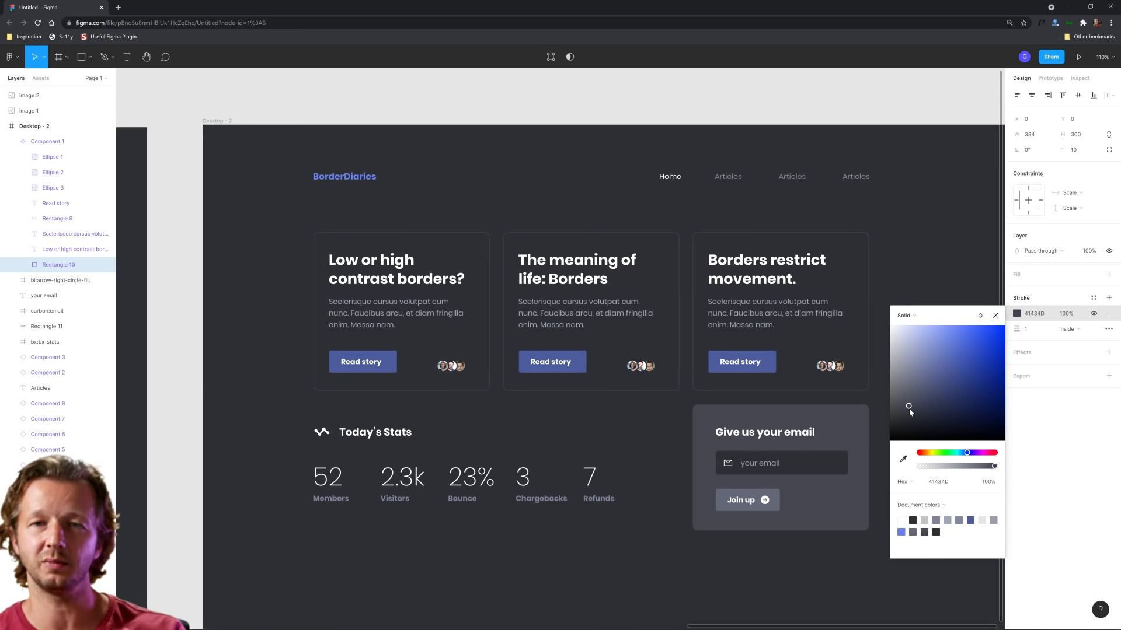
pyautogui.click(904, 404)
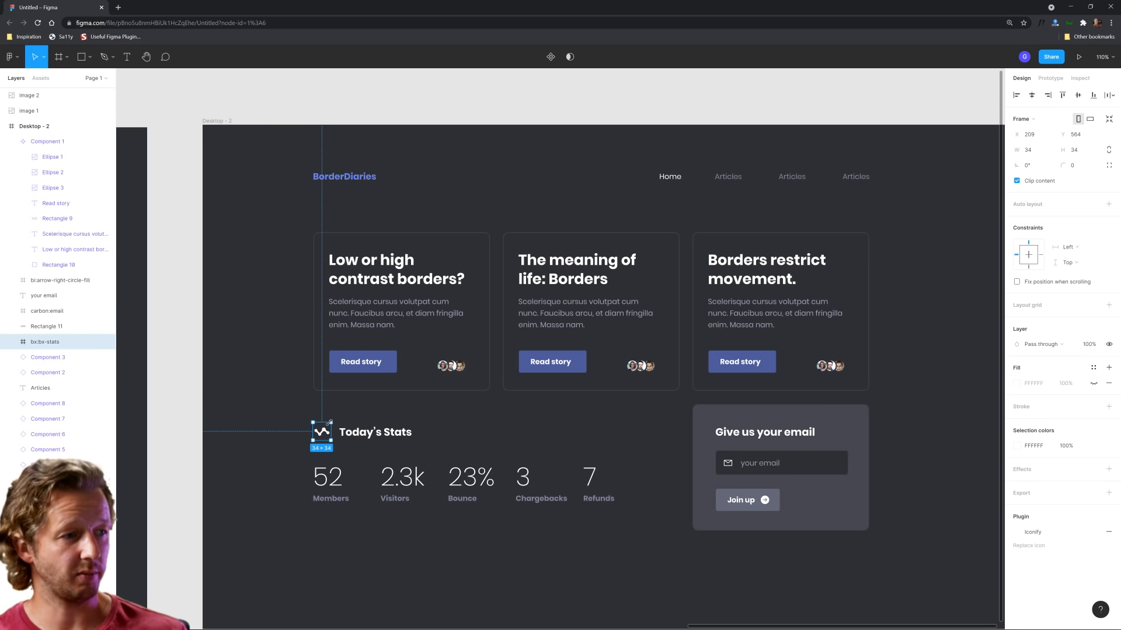
# Step: Give the stats frame a matching subtle stroke and bring the layout variants into view
pyautogui.click(376, 432)
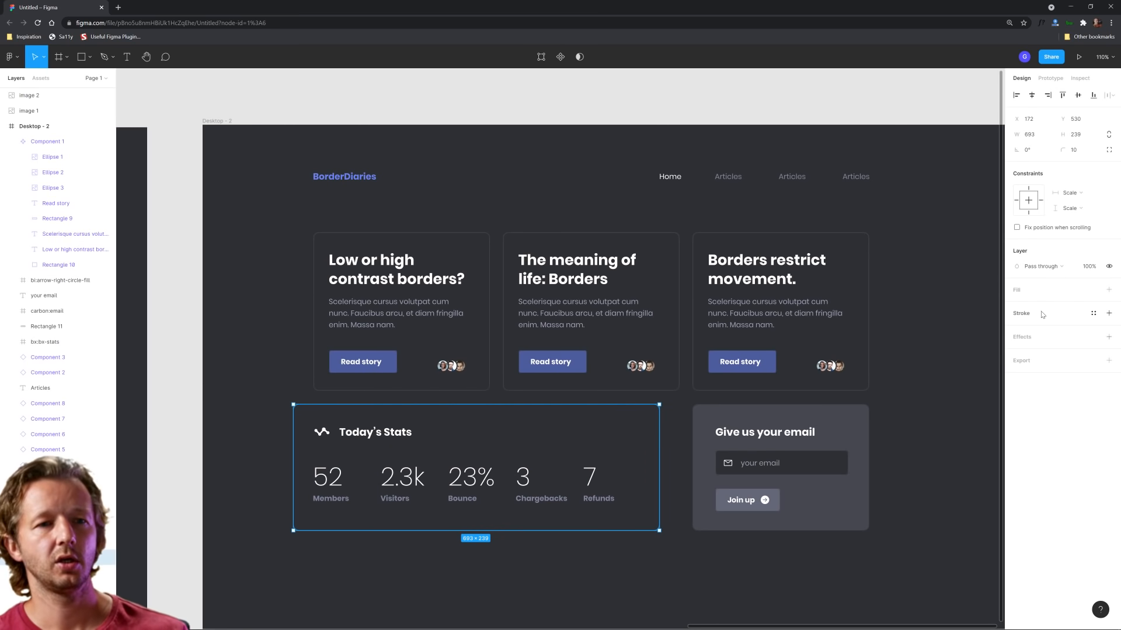
pyautogui.click(1109, 313)
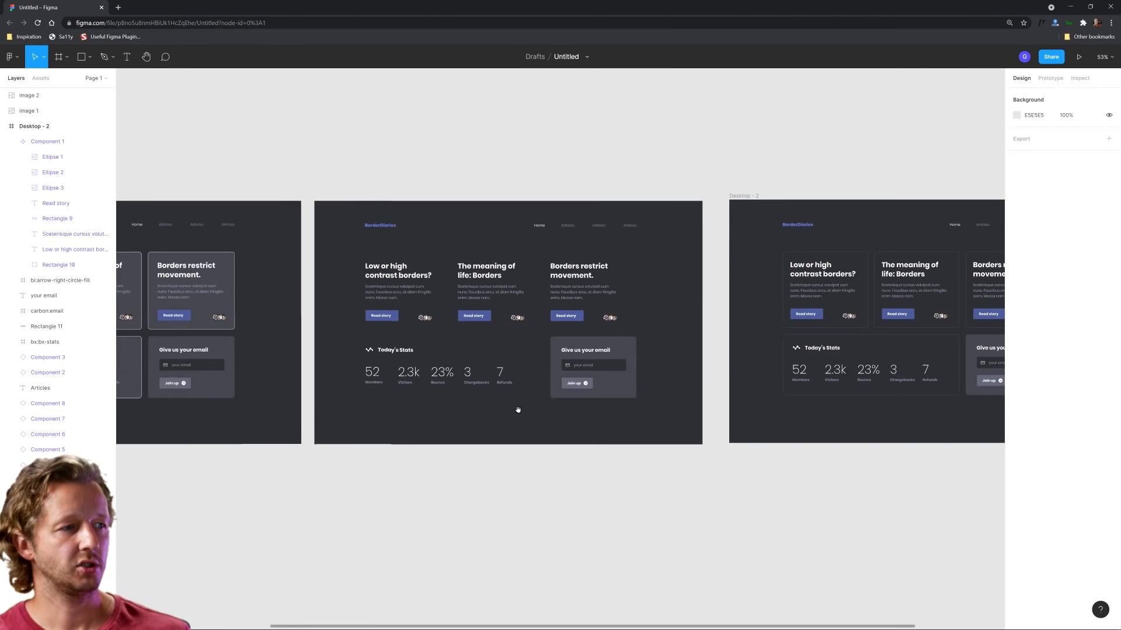
pyautogui.moveTo(517, 410); pyautogui.dragTo(577, 389)
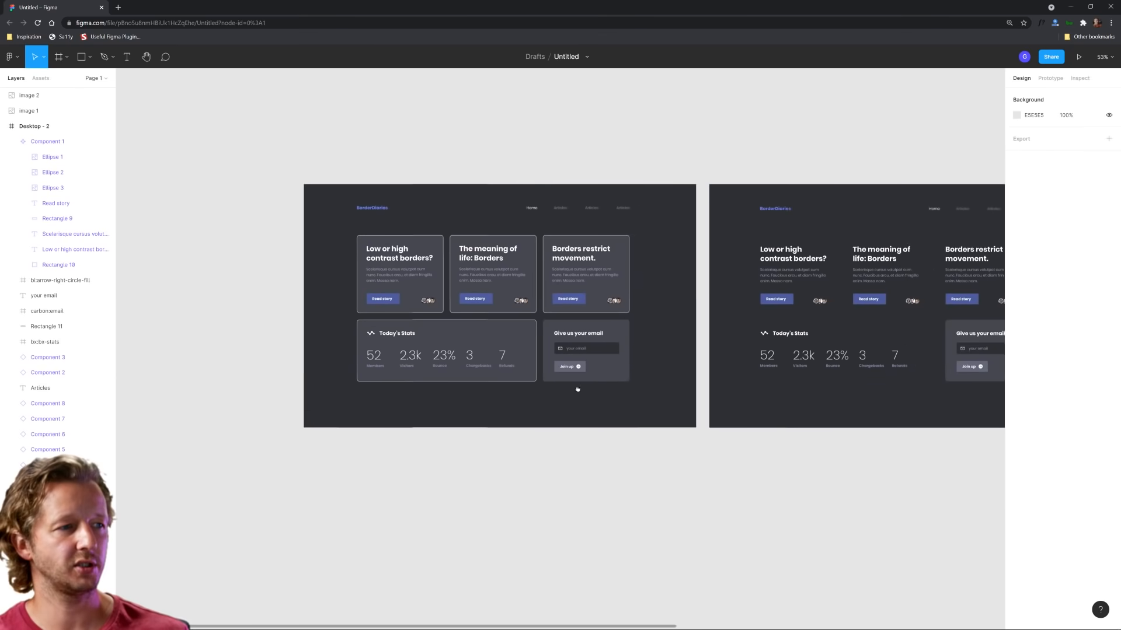
pyautogui.moveTo(577, 389); pyautogui.dragTo(464, 408)
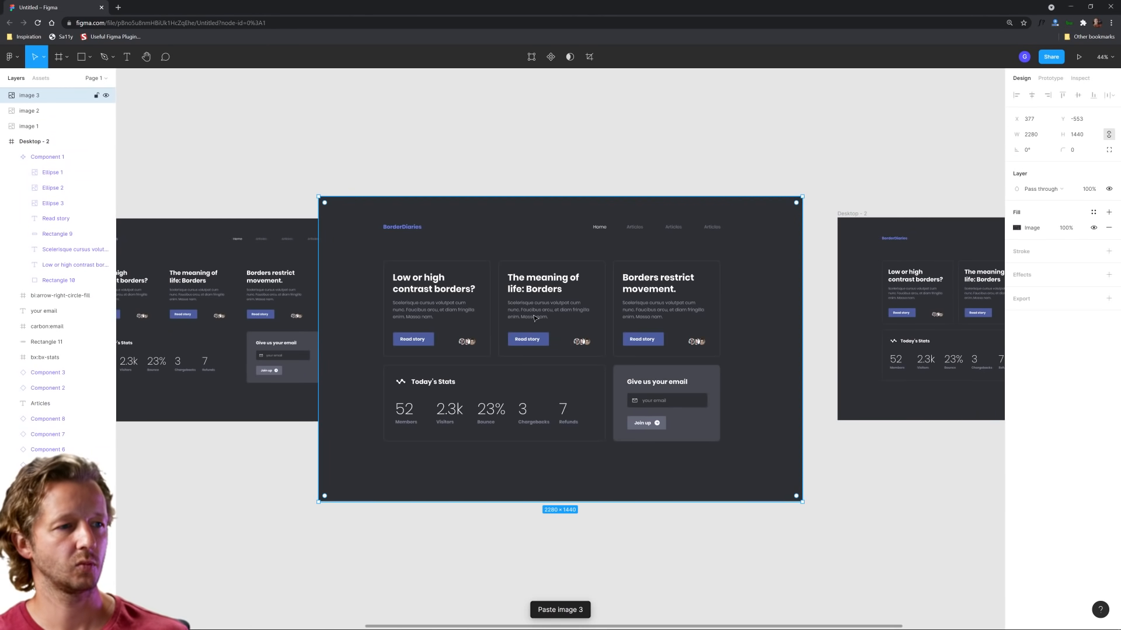
# Step: Position the pasted snapshot of the bordered layout between the existing variant frames
pyautogui.moveTo(559, 350); pyautogui.dragTo(629, 371)
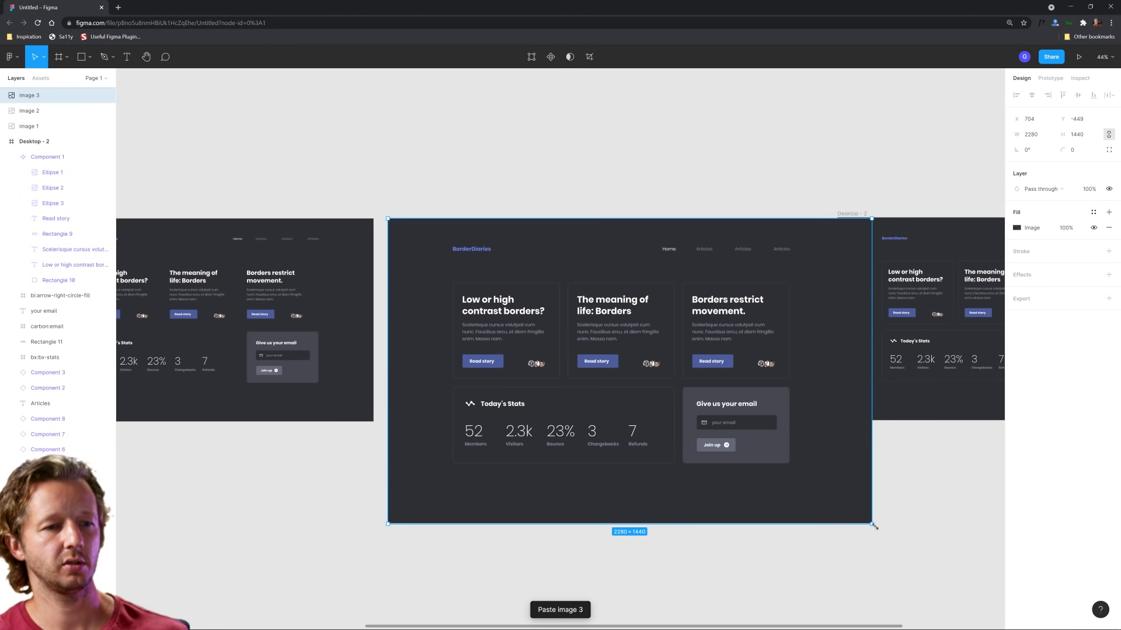
pyautogui.moveTo(874, 526); pyautogui.dragTo(707, 419)
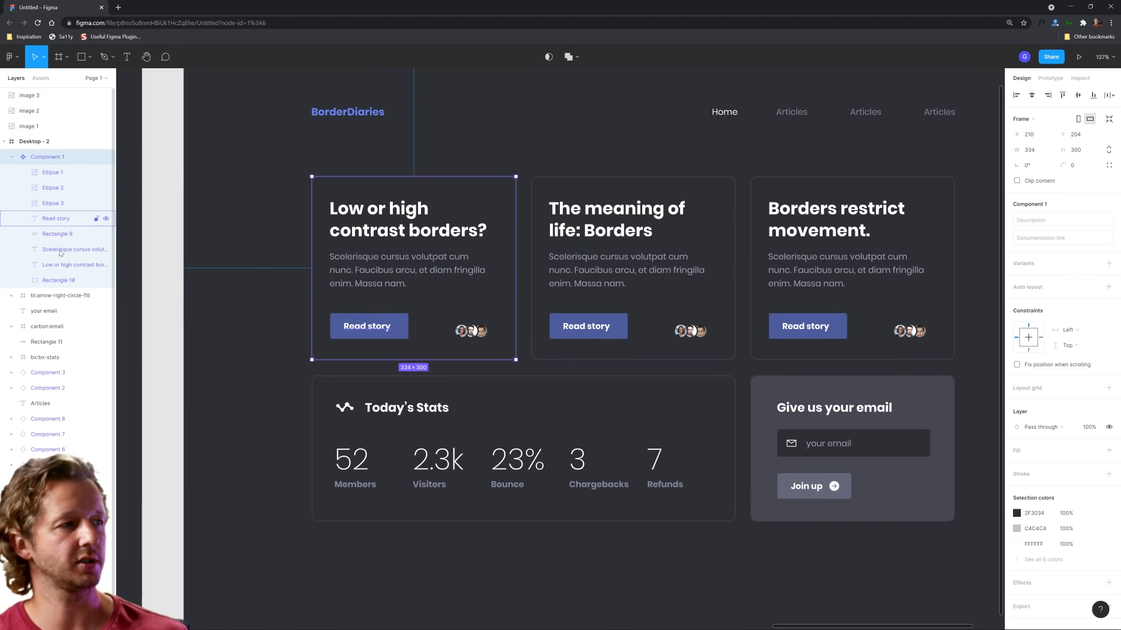
# Step: Give the card backgrounds a #2B2B2D fill and remove their strokes
pyautogui.click(59, 280)
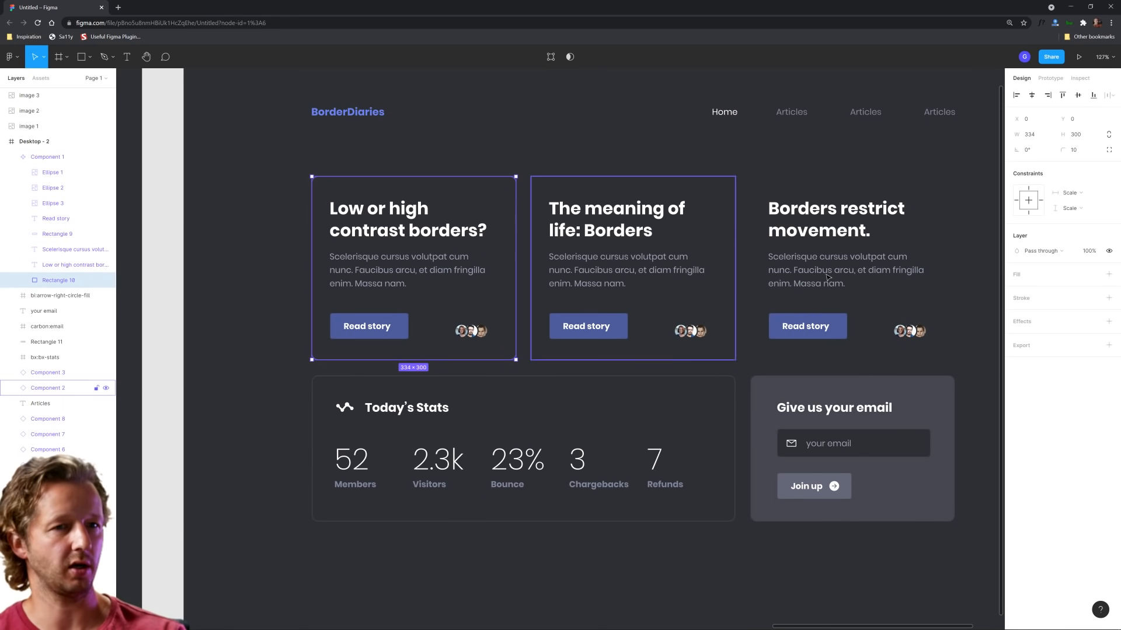
pyautogui.click(1015, 290)
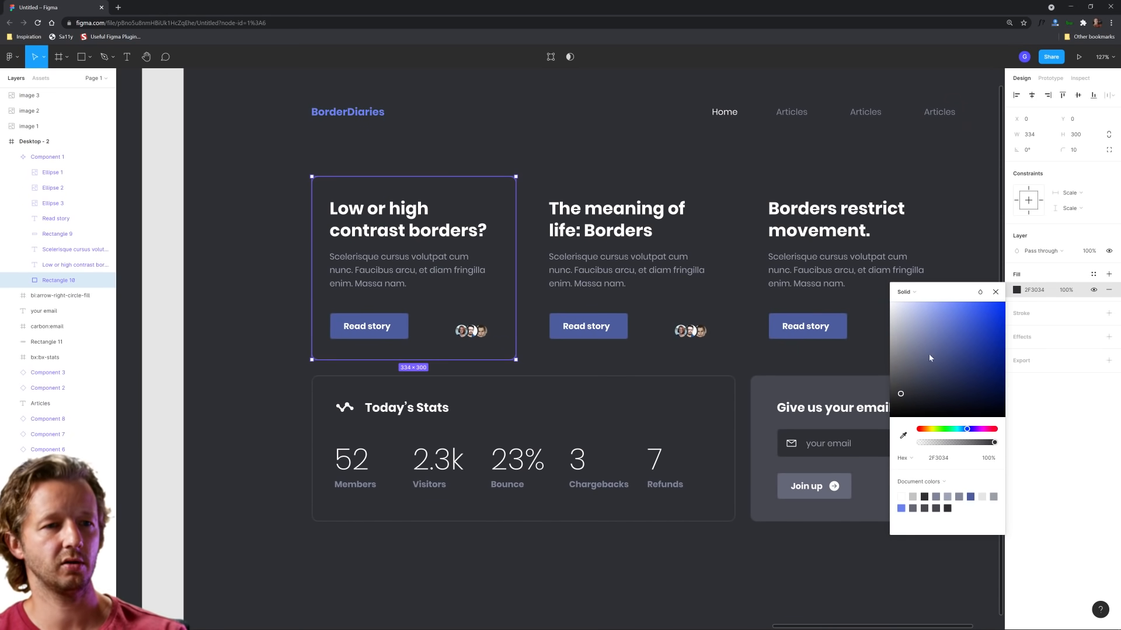
pyautogui.click(901, 389)
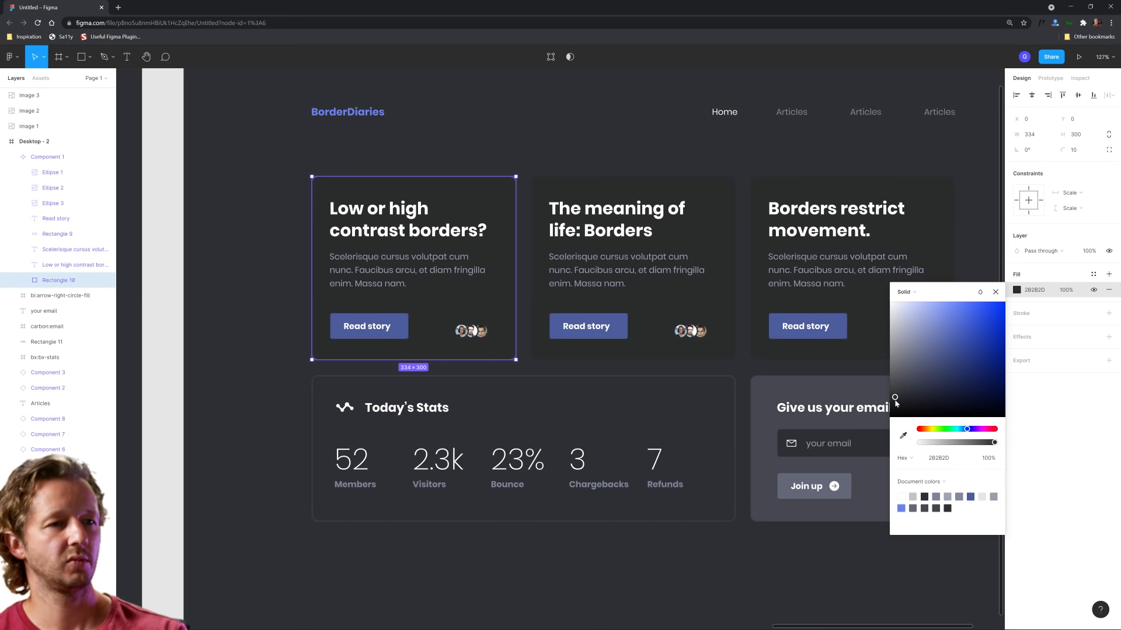
pyautogui.click(938, 458)
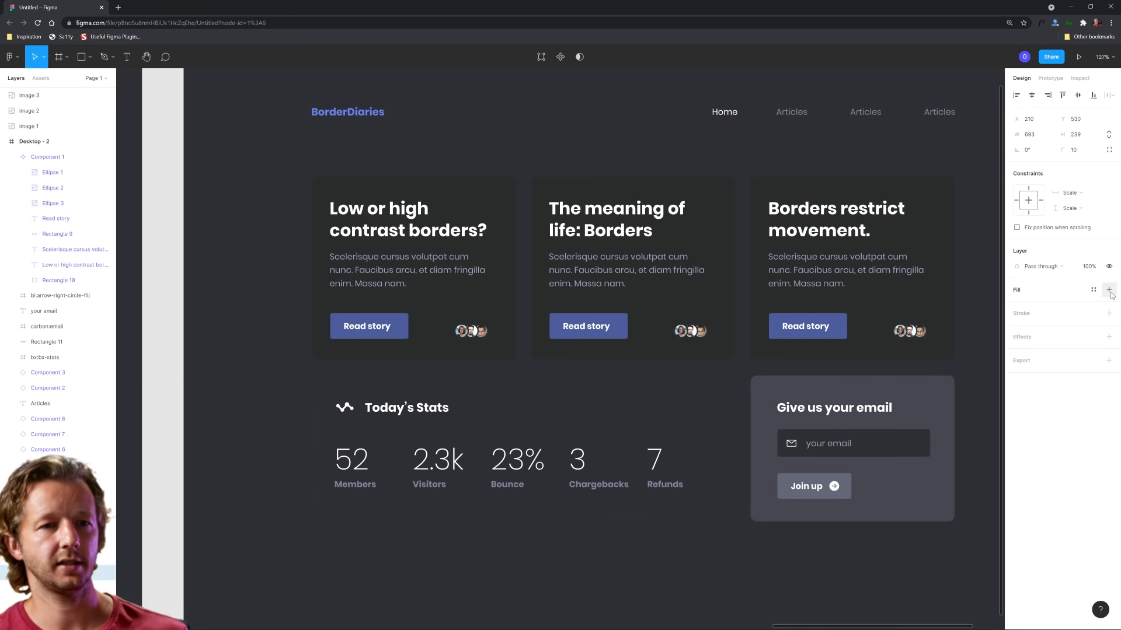
pyautogui.click(1109, 289)
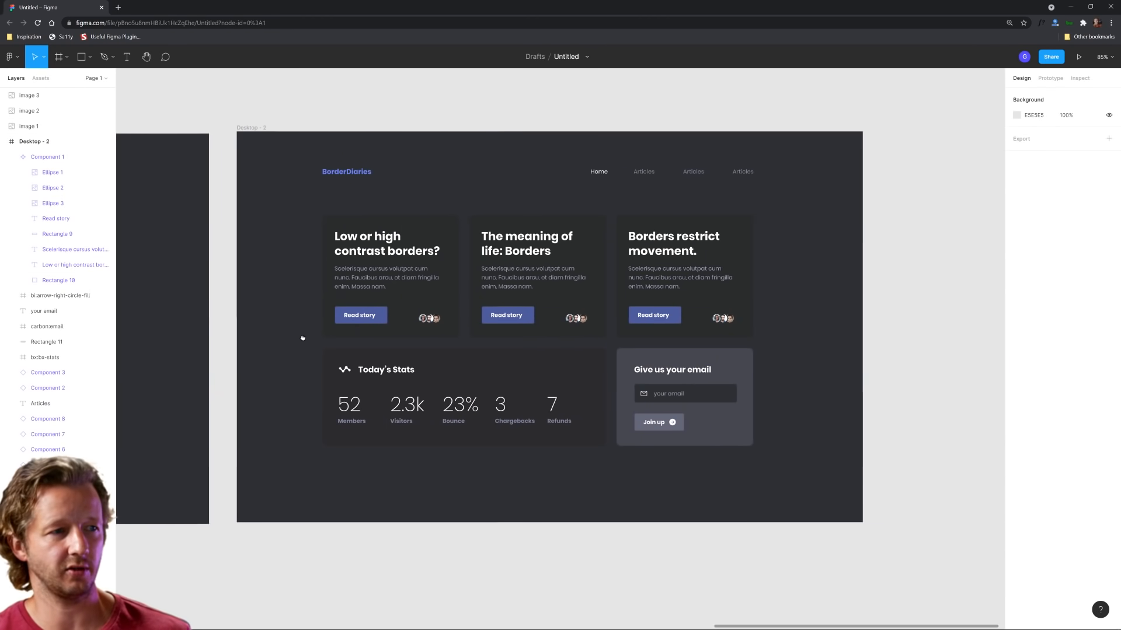
# Step: Draw a vertical #FFFFFF line in Desktop - 4 dividing the text column from Pumpkin Flowers
pyautogui.scroll(-3)
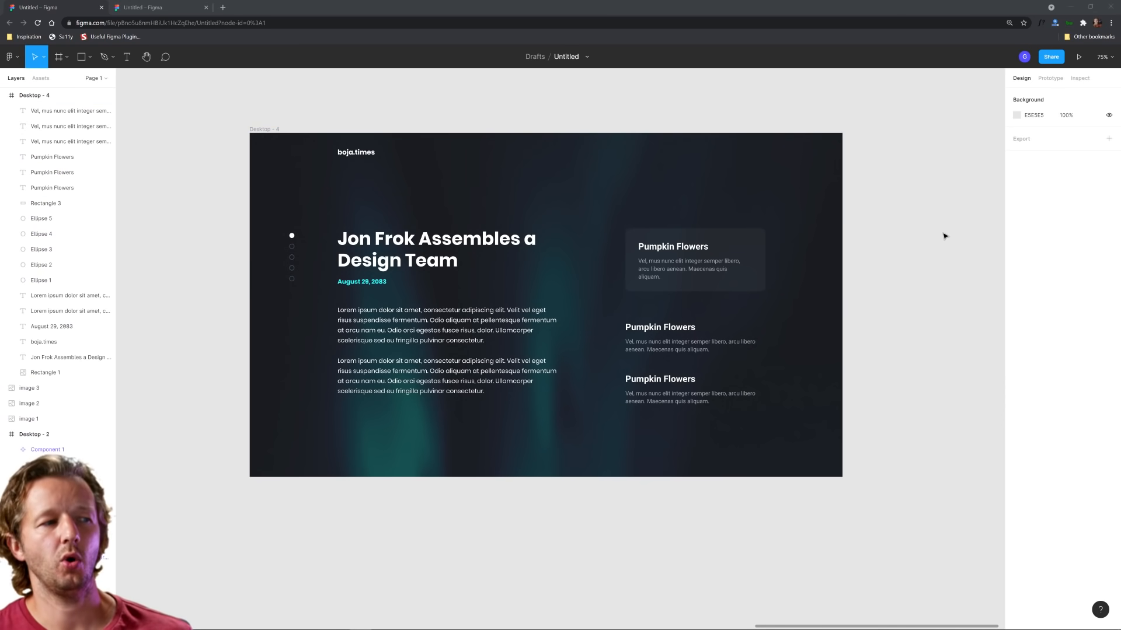
pyautogui.moveTo(920, 247)
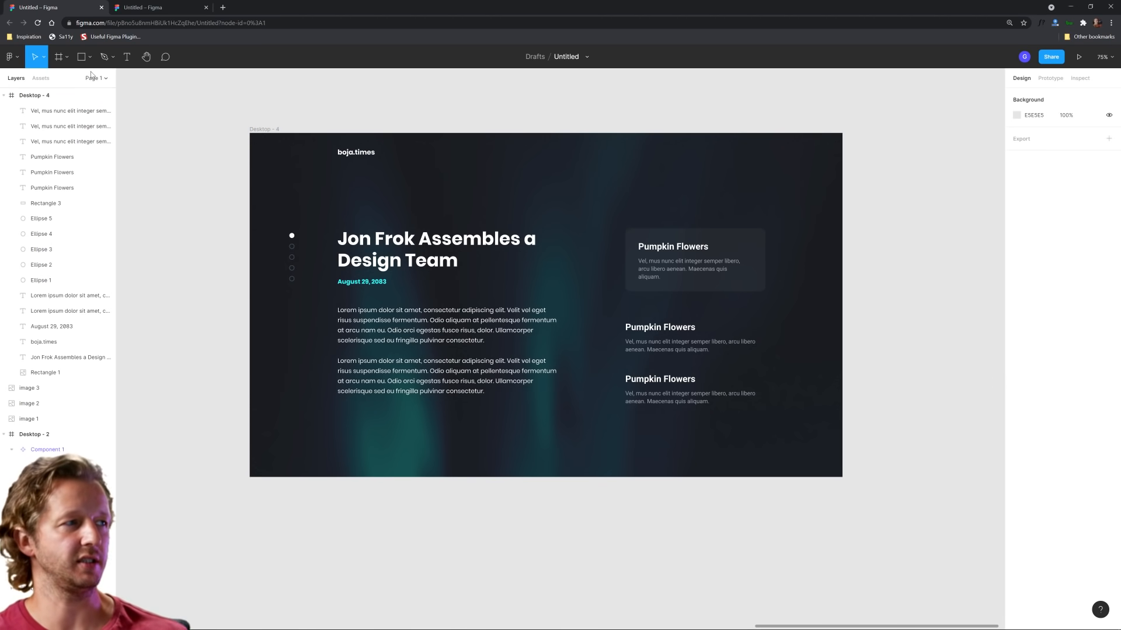
pyautogui.click(82, 56)
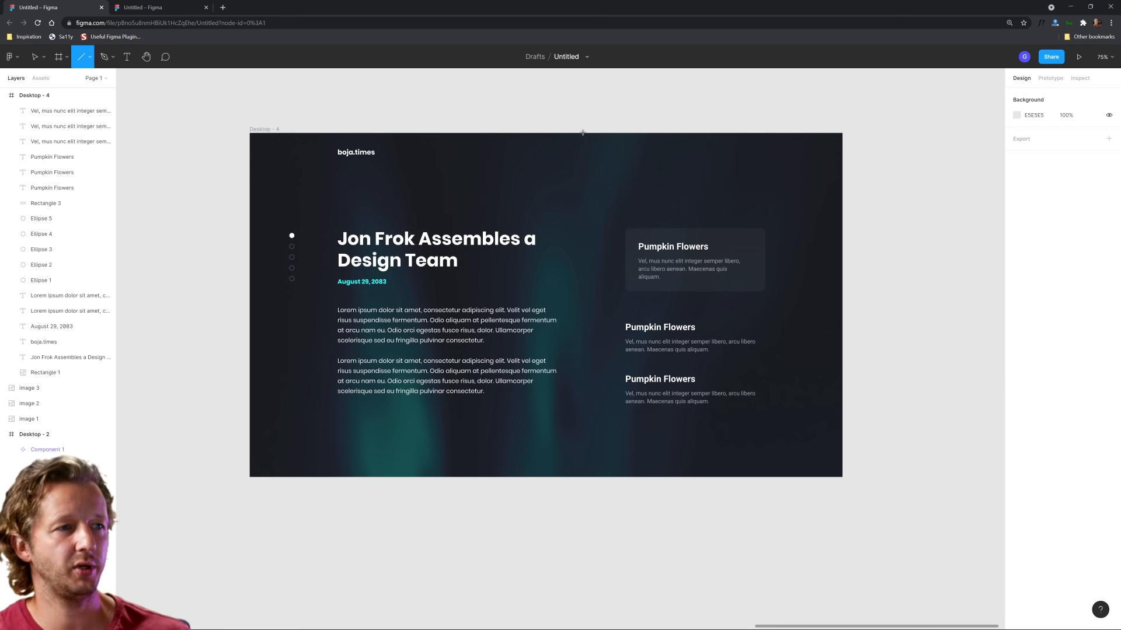
pyautogui.moveTo(581, 133); pyautogui.dragTo(582, 476)
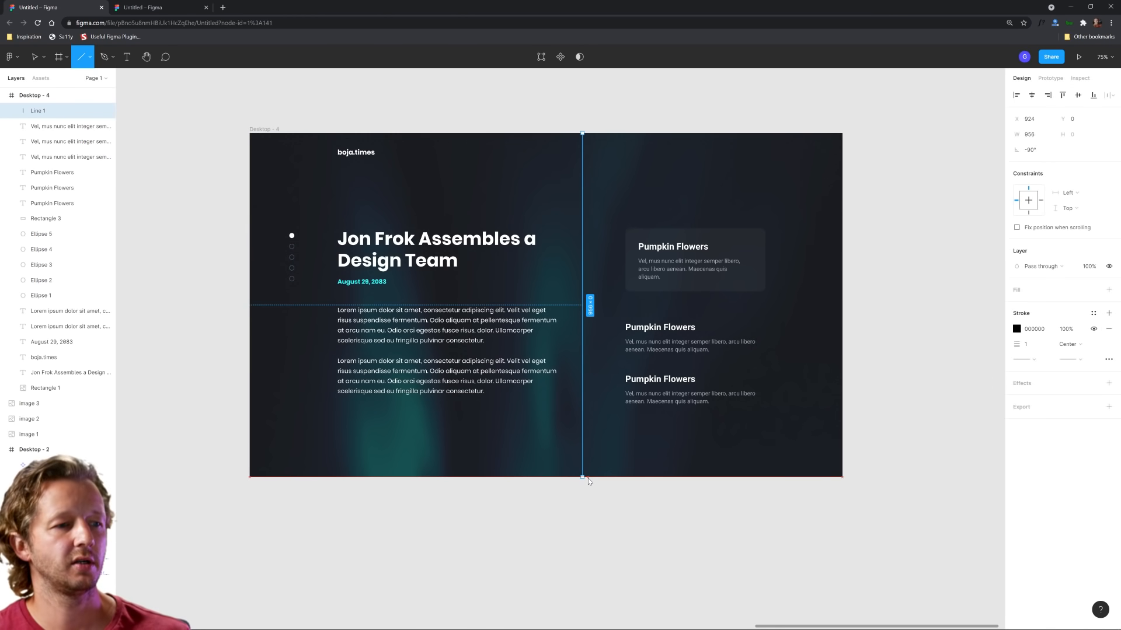
pyautogui.click(1017, 329)
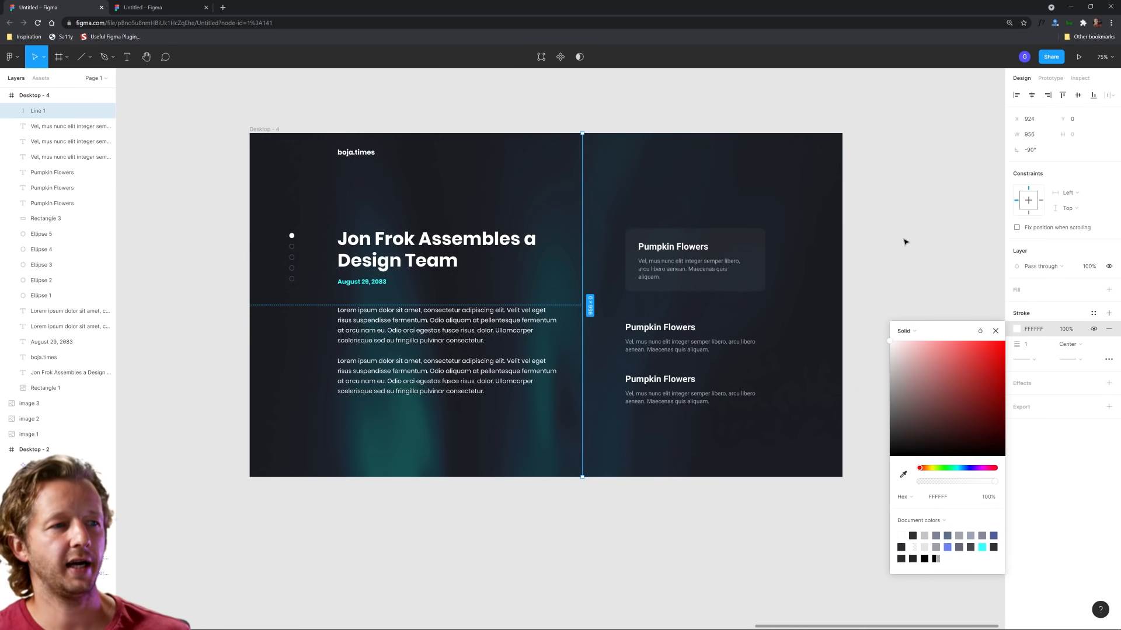
pyautogui.click(994, 330)
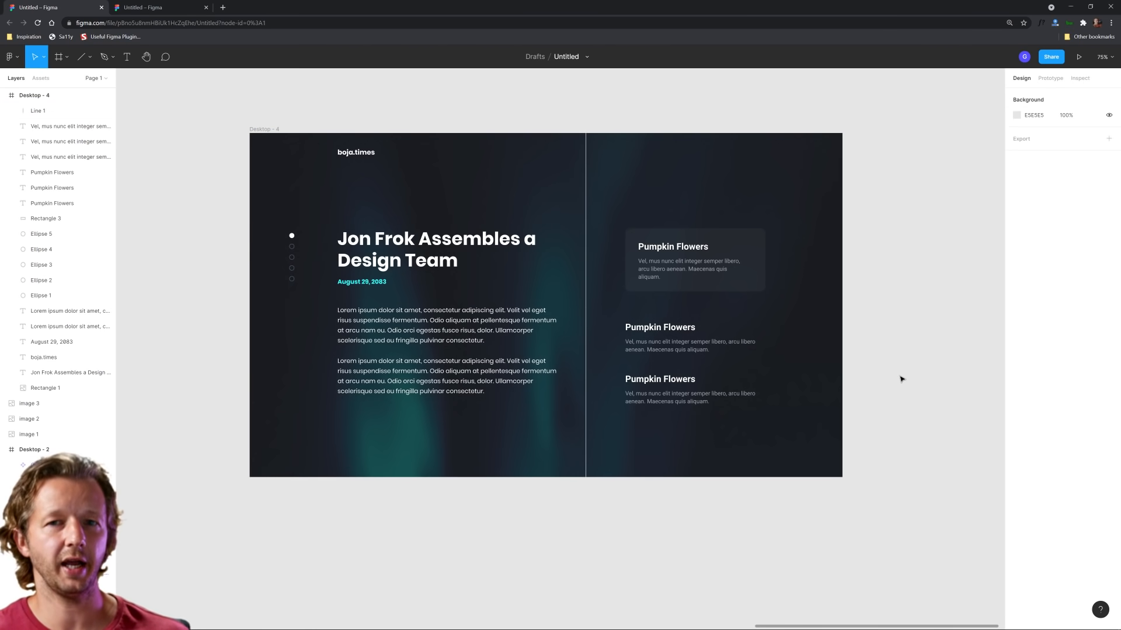
pyautogui.moveTo(894, 257)
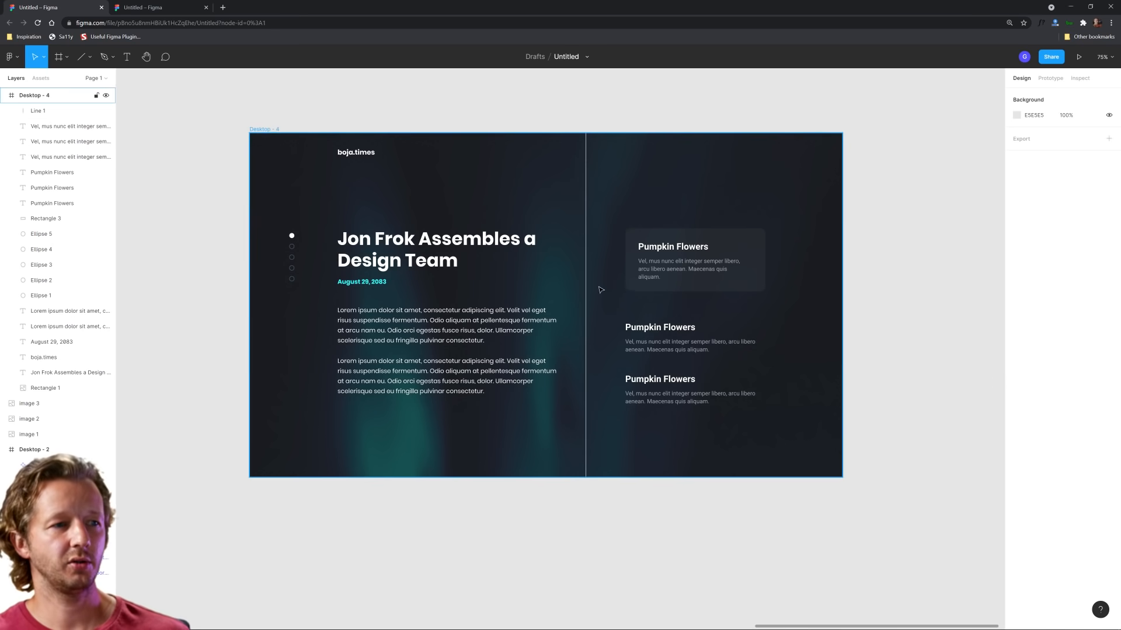
# Step: Draw a short horizontal line under the header of the article layout
pyautogui.click(37, 111)
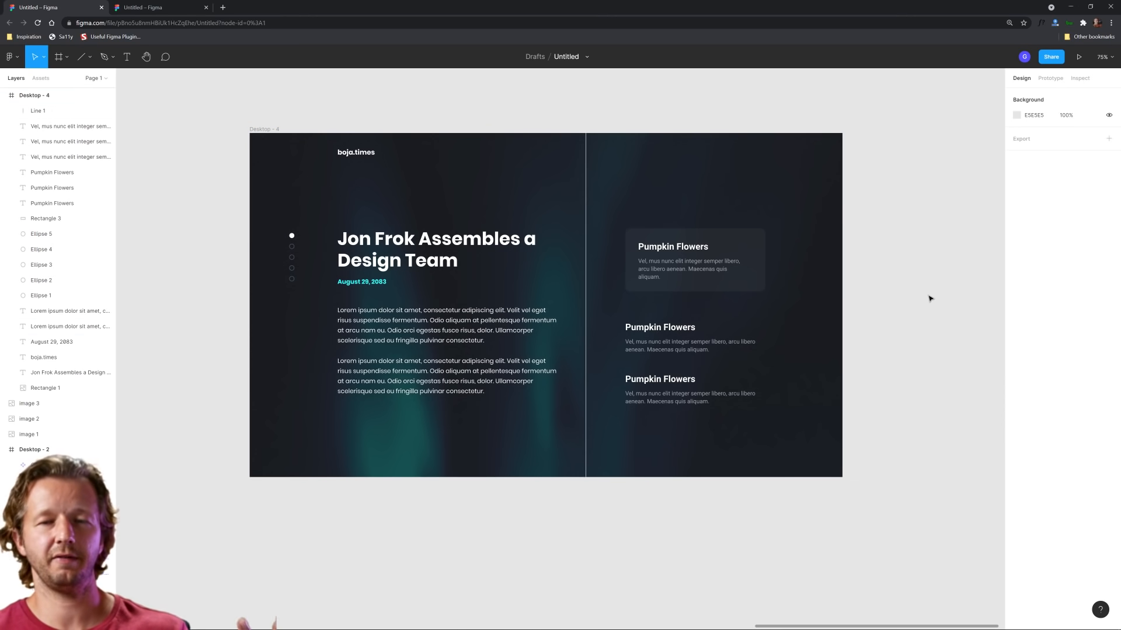
pyautogui.click(33, 94)
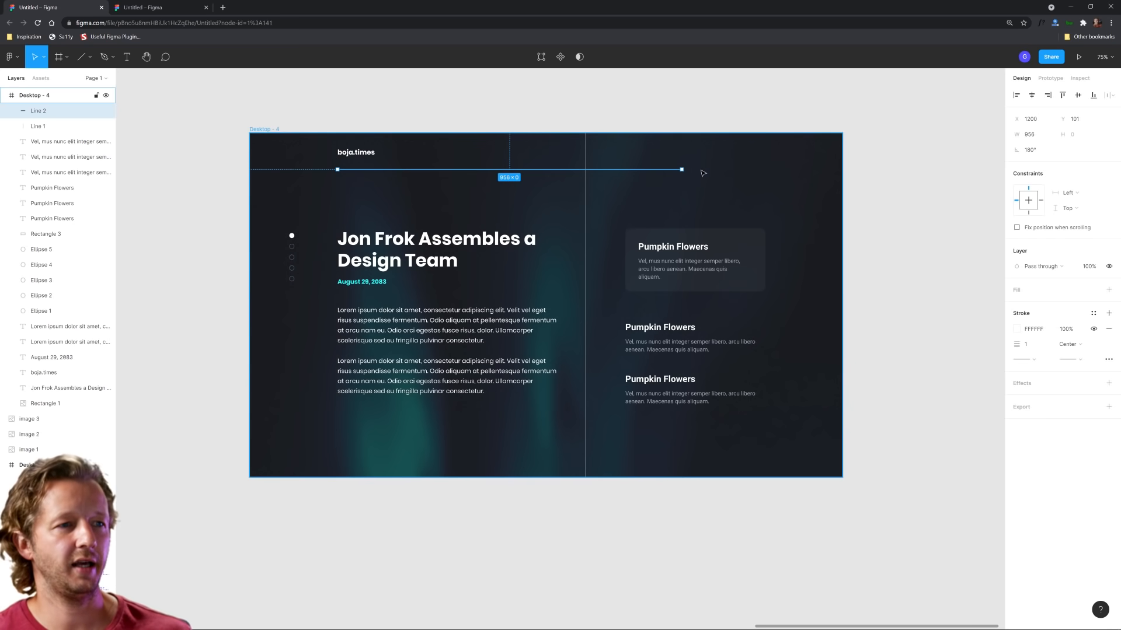
pyautogui.moveTo(680, 170); pyautogui.dragTo(763, 171)
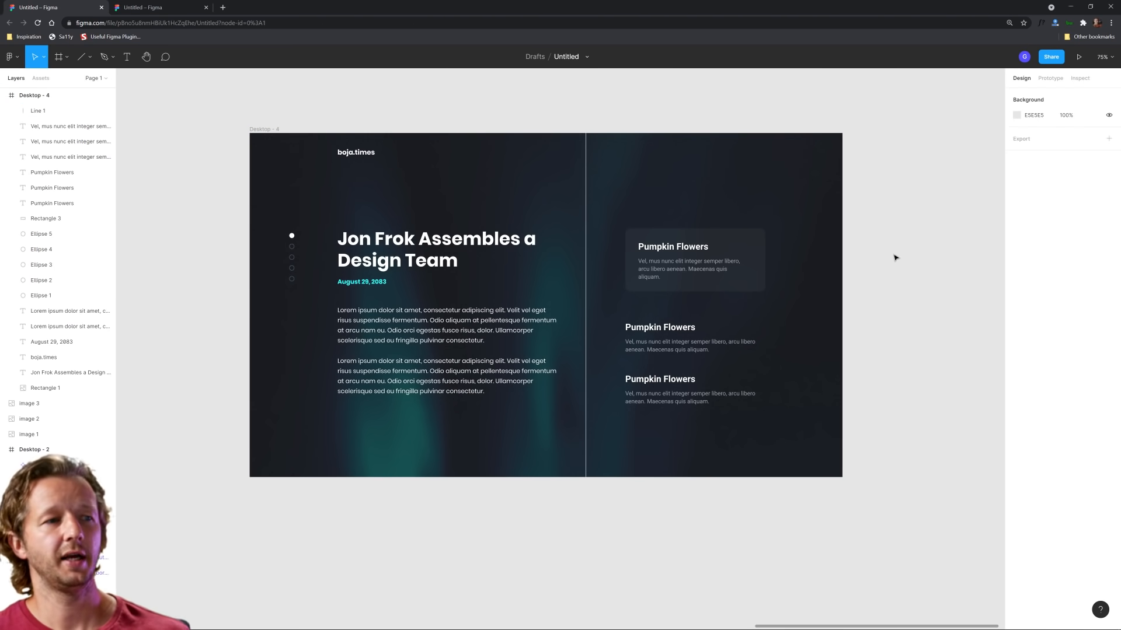
# Step: Fade Line 1 by setting its stroke opacity from 100% down to 10%
pyautogui.click(38, 111)
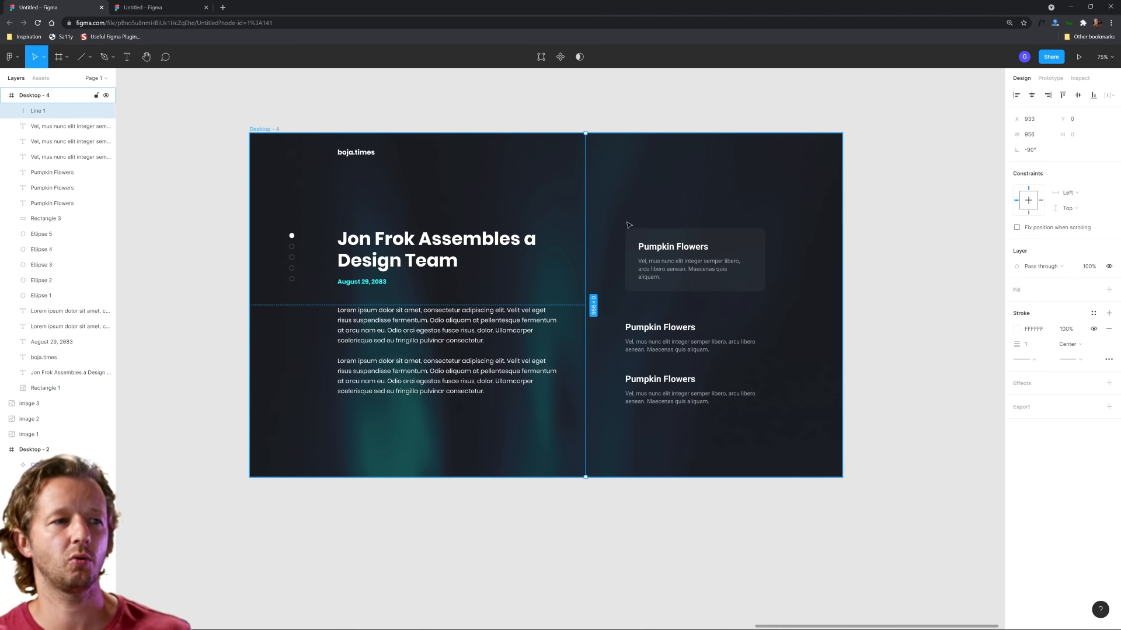
pyautogui.click(1066, 329)
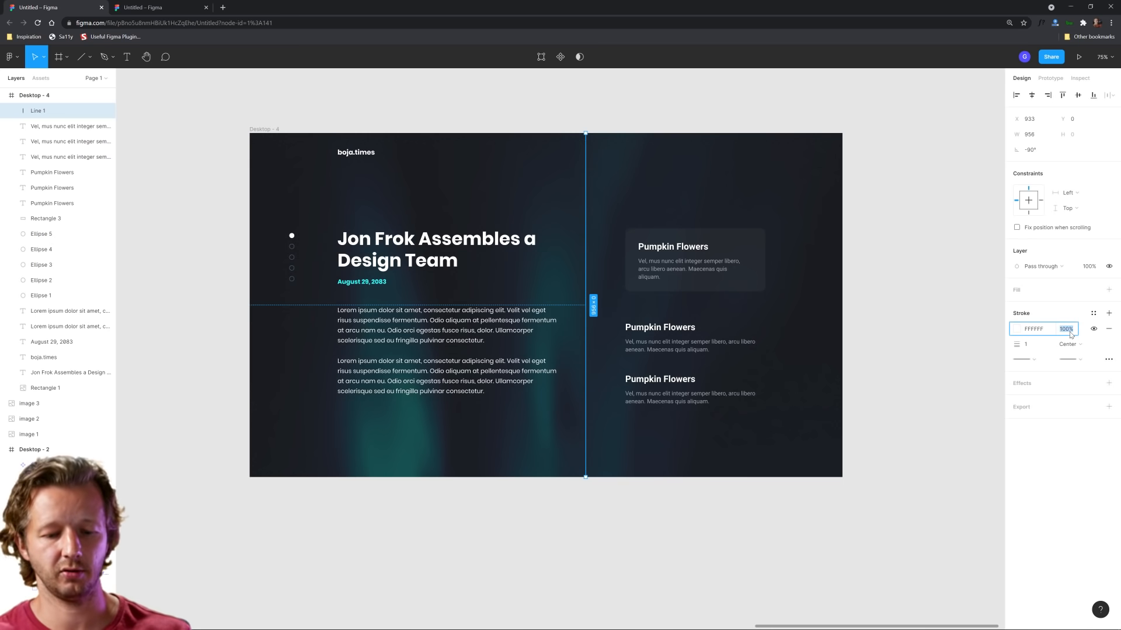
pyautogui.click(591, 499)
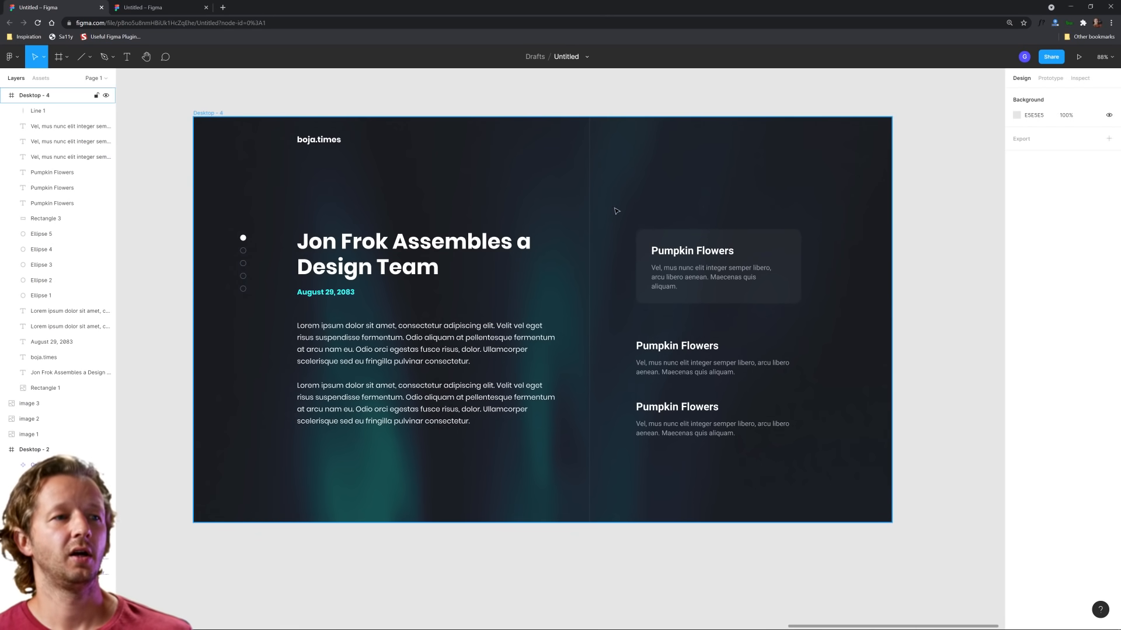
pyautogui.click(39, 110)
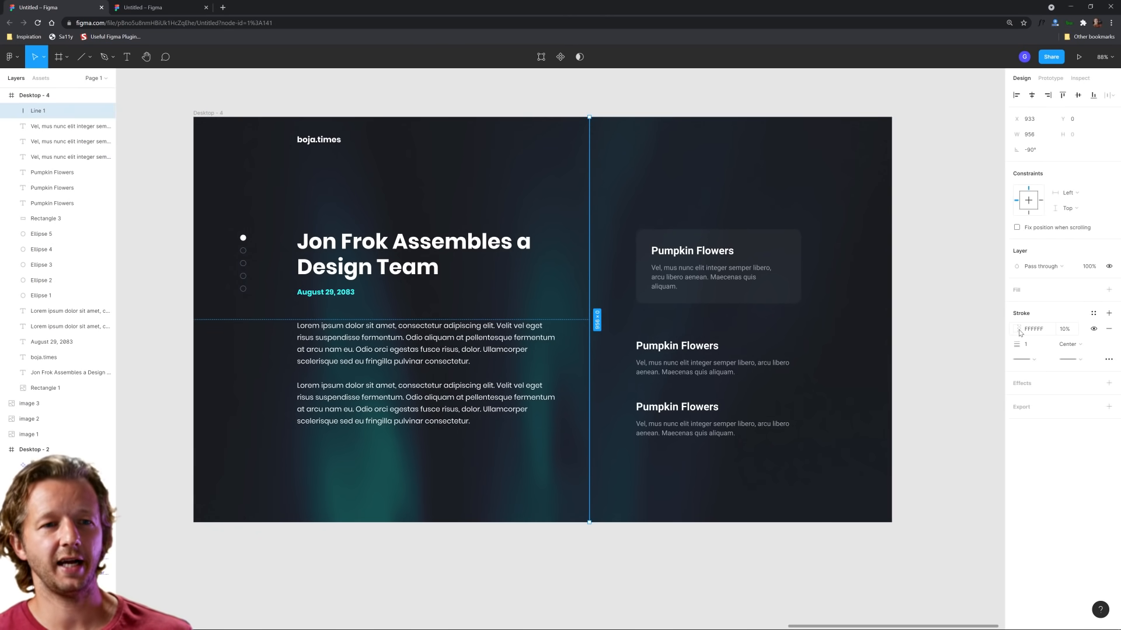
pyautogui.click(1064, 329)
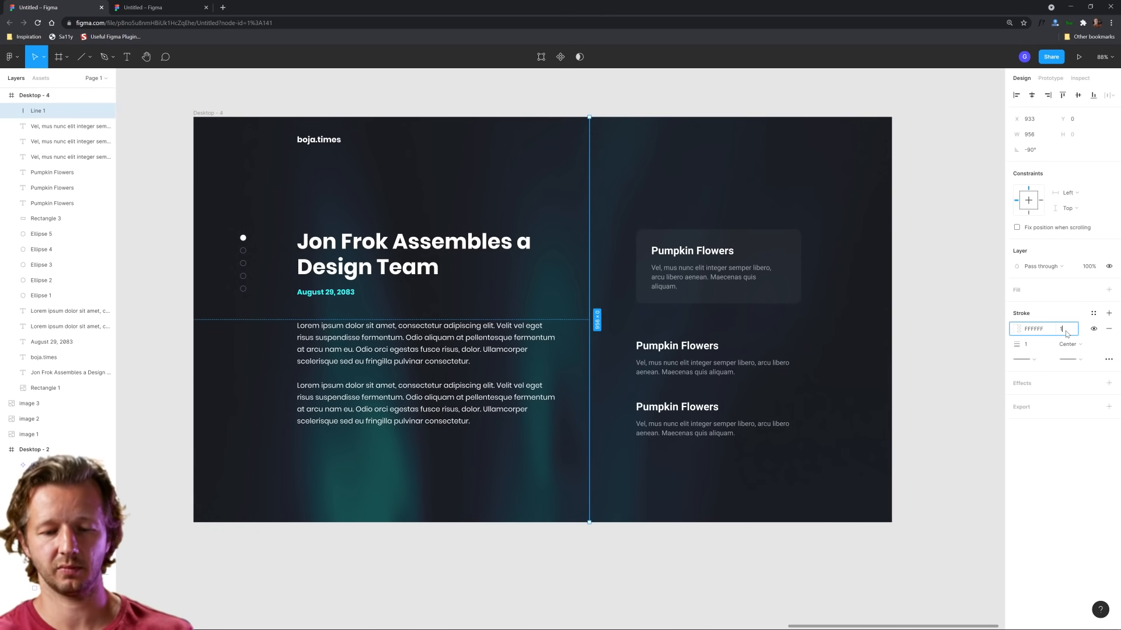